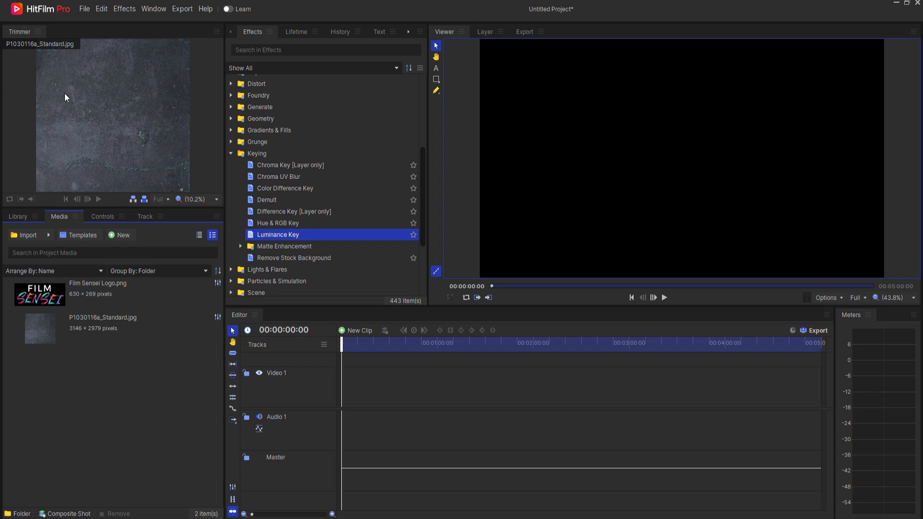
Create a composite shot with a PLACEHOLDER text layer at font size 222.
{"action": "left_click", "coordinate": [121, 235]}
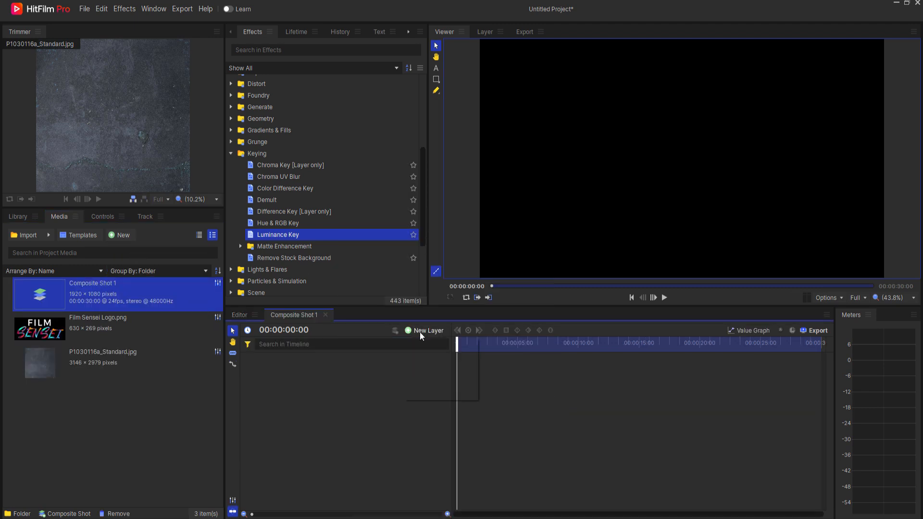
{"action": "left_click", "coordinate": [428, 331]}
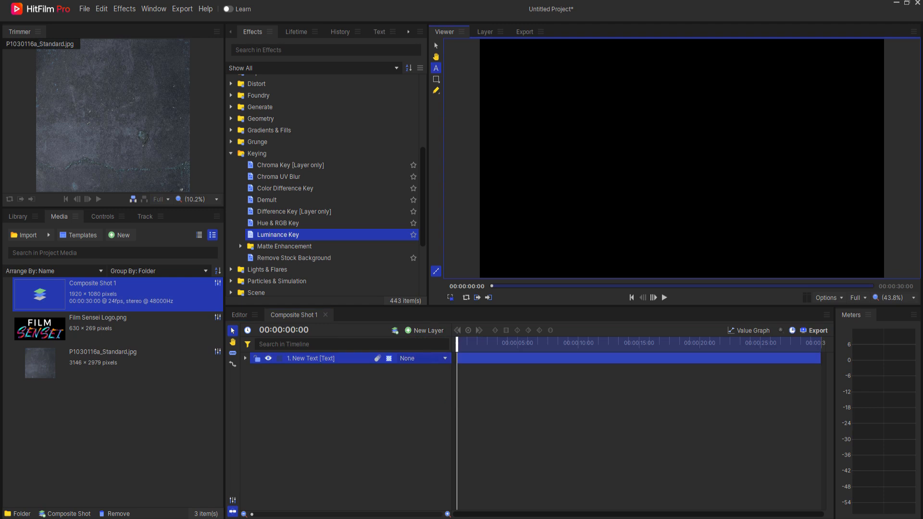
{"action": "type", "text": "PA"}
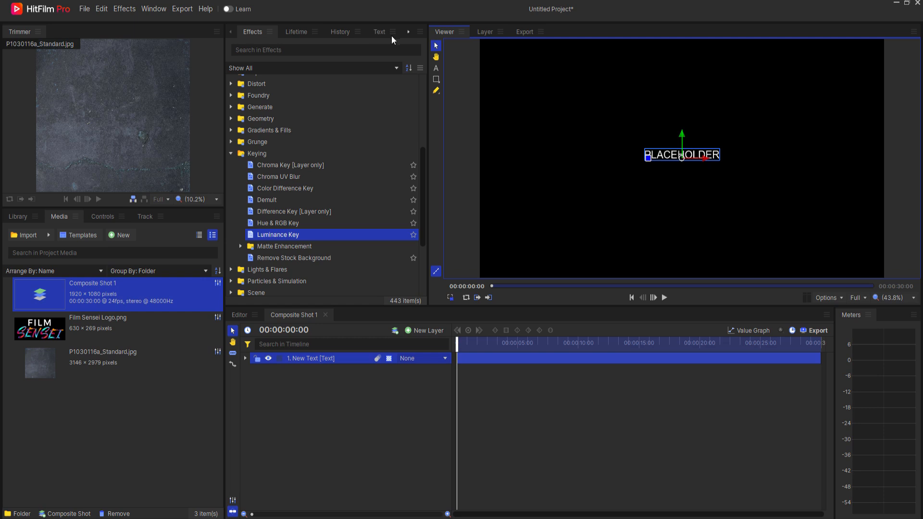
{"action": "left_click", "coordinate": [380, 31]}
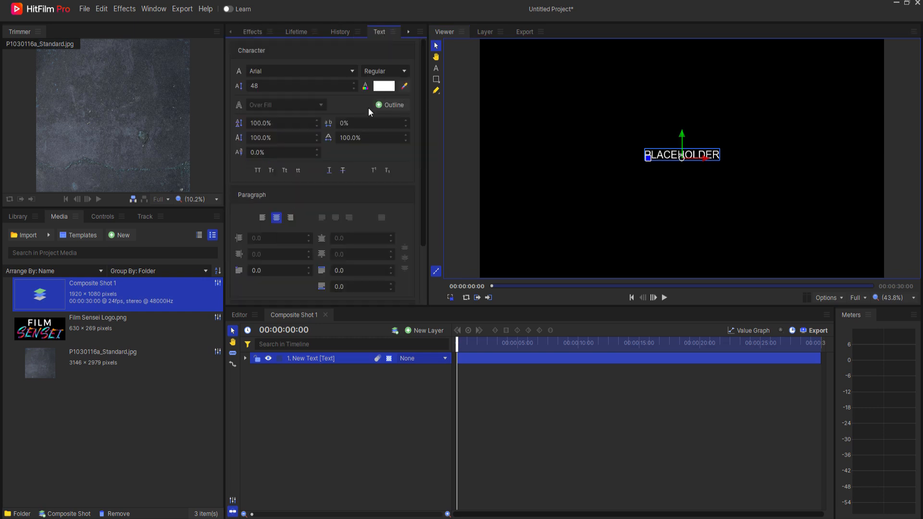
{"action": "type", "text": "228"}
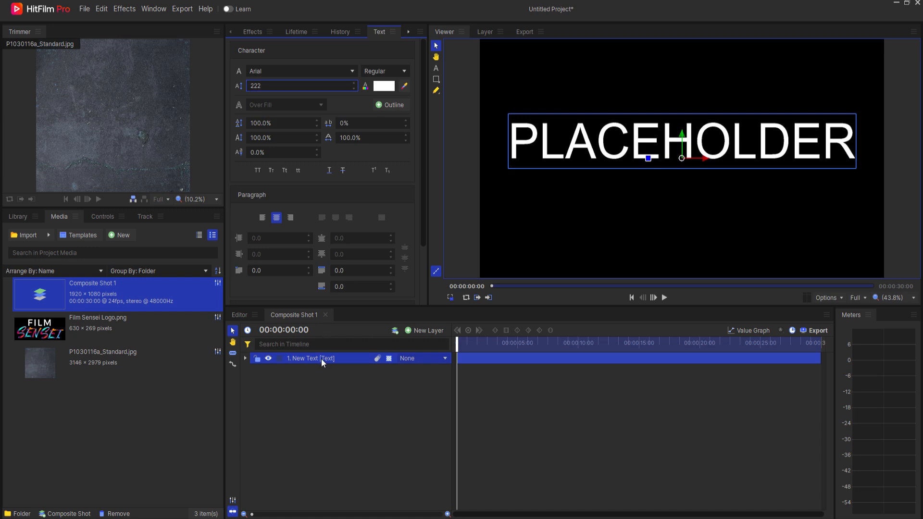
Nest the text layer into a Graphic composite shot and set it to 3D Plane.
{"action": "right_click", "coordinate": [311, 358]}
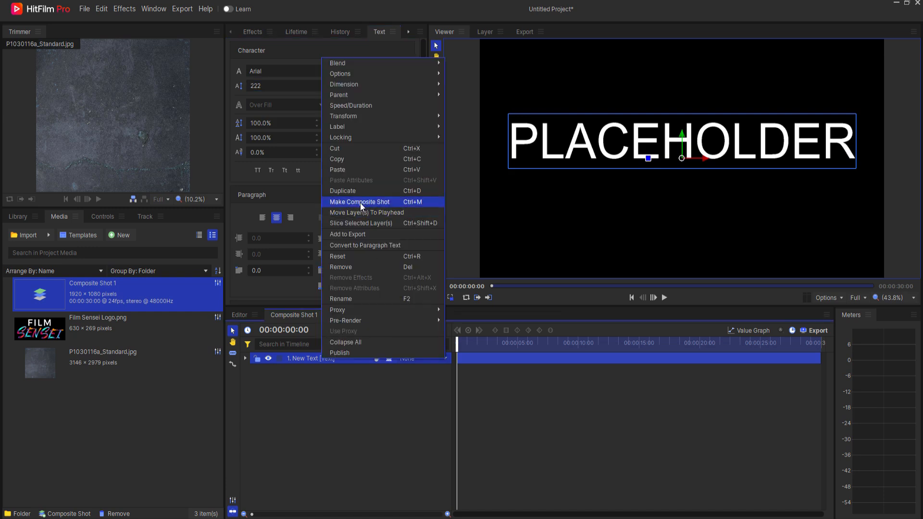
{"action": "left_click", "coordinate": [360, 202]}
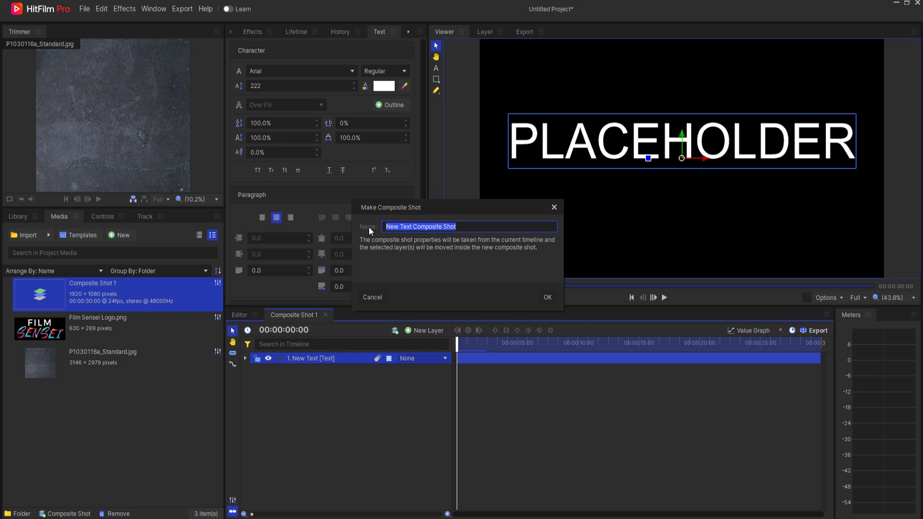
{"action": "left_click", "coordinate": [546, 297]}
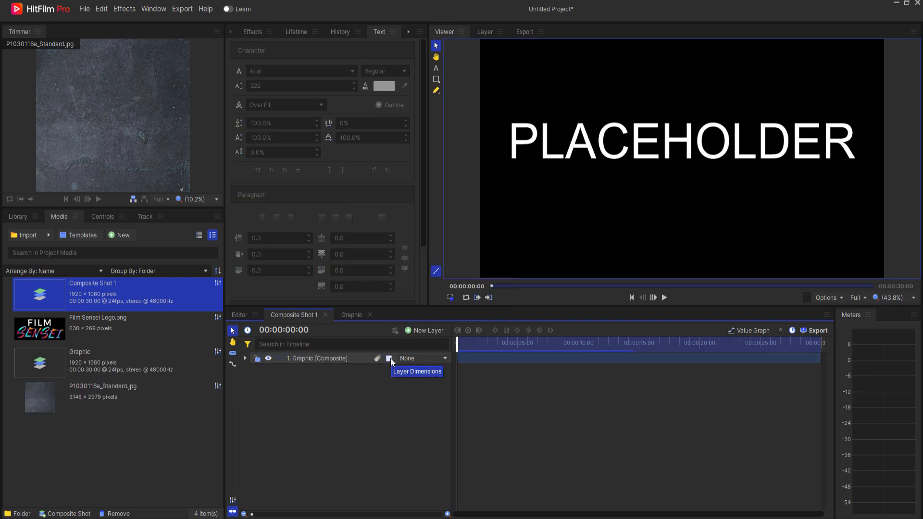
{"action": "left_click", "coordinate": [389, 358]}
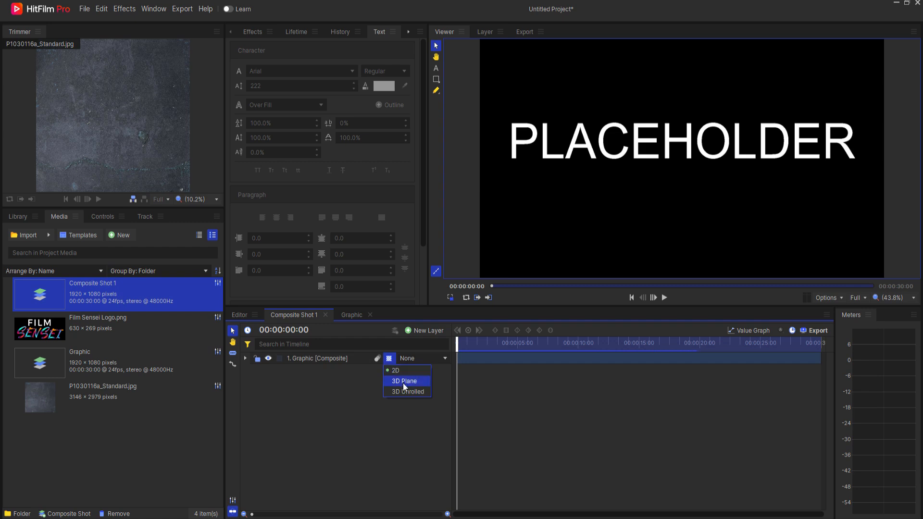
{"action": "left_click", "coordinate": [404, 381]}
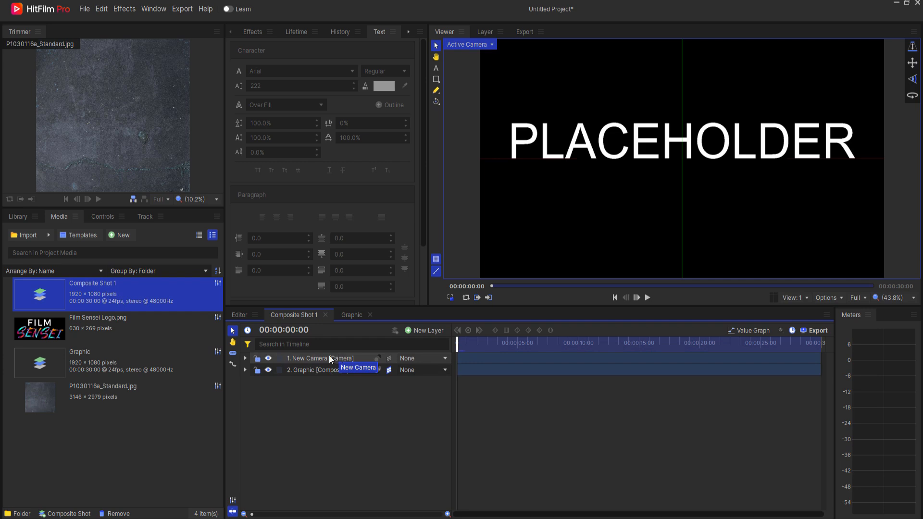
Add a new point layer named Camera Pivot.
{"action": "left_click", "coordinate": [246, 359]}
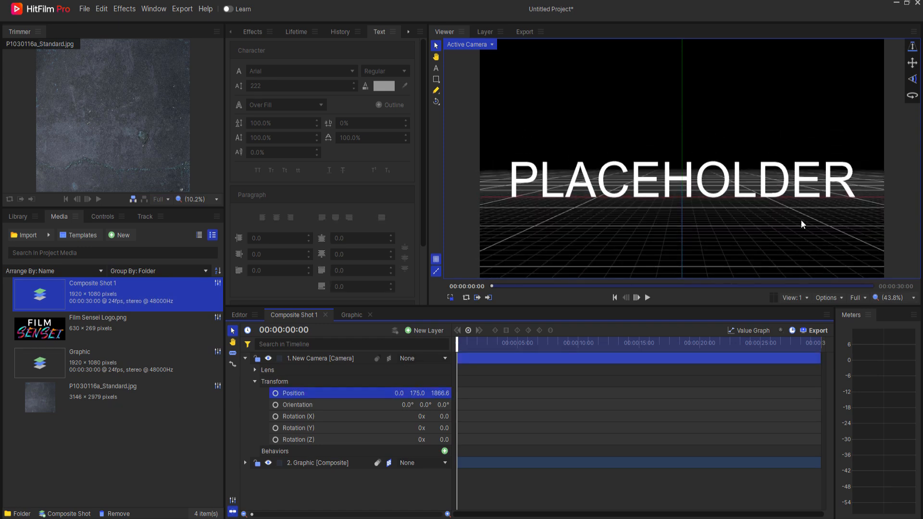
{"action": "mouse_move", "coordinate": [619, 239]}
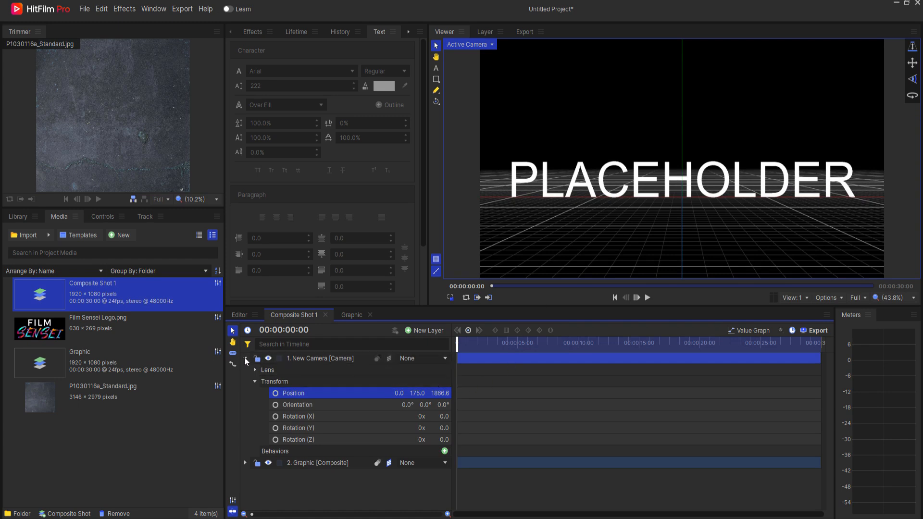
{"action": "left_click", "coordinate": [245, 358]}
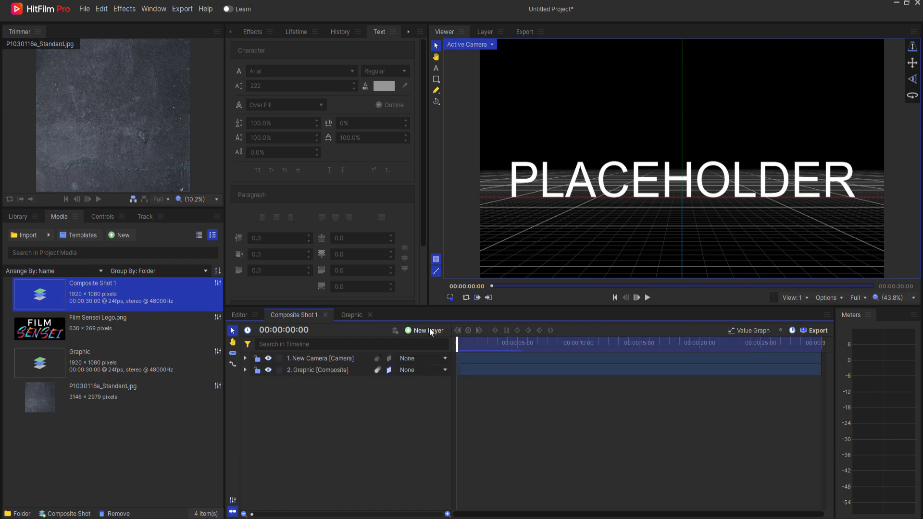
{"action": "left_click", "coordinate": [427, 331]}
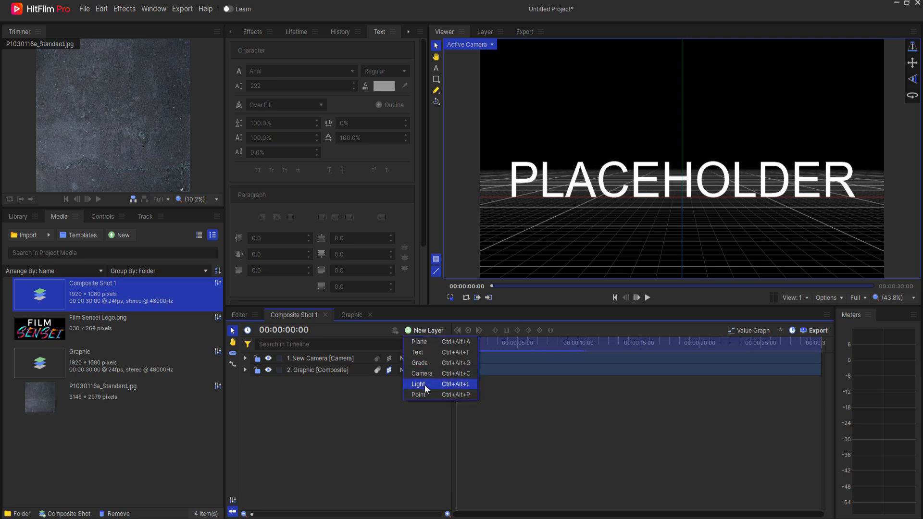
{"action": "left_click", "coordinate": [418, 394]}
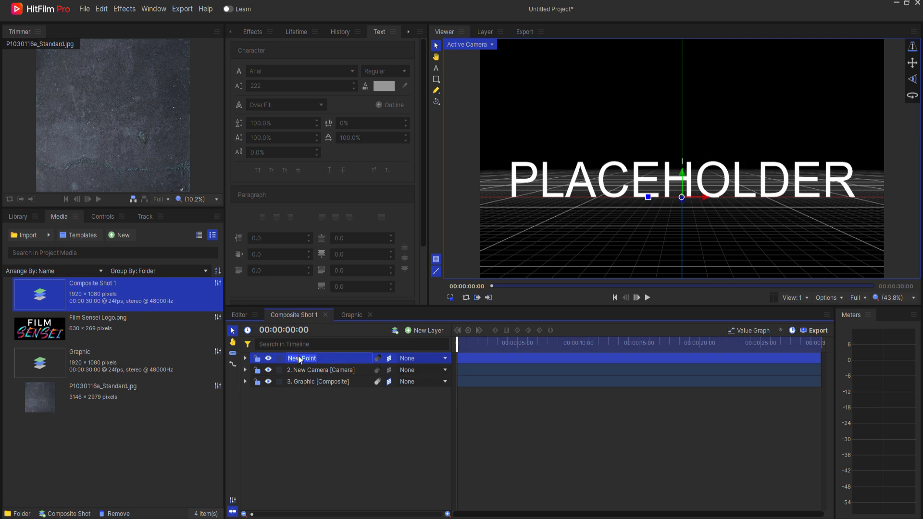
{"action": "type", "text": "Camera Pivot ["}
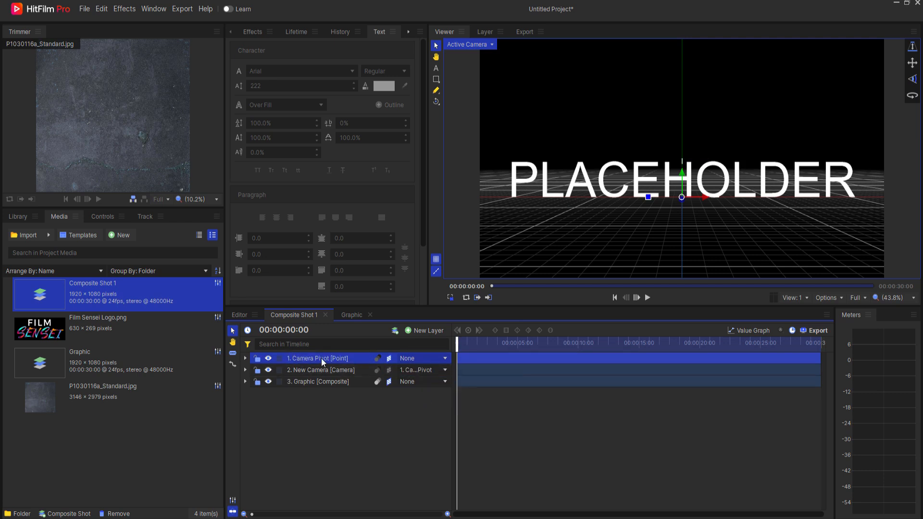
Expand the Camera Pivot's transform settings and scrub to preview the camera swing.
{"action": "left_click", "coordinate": [246, 358]}
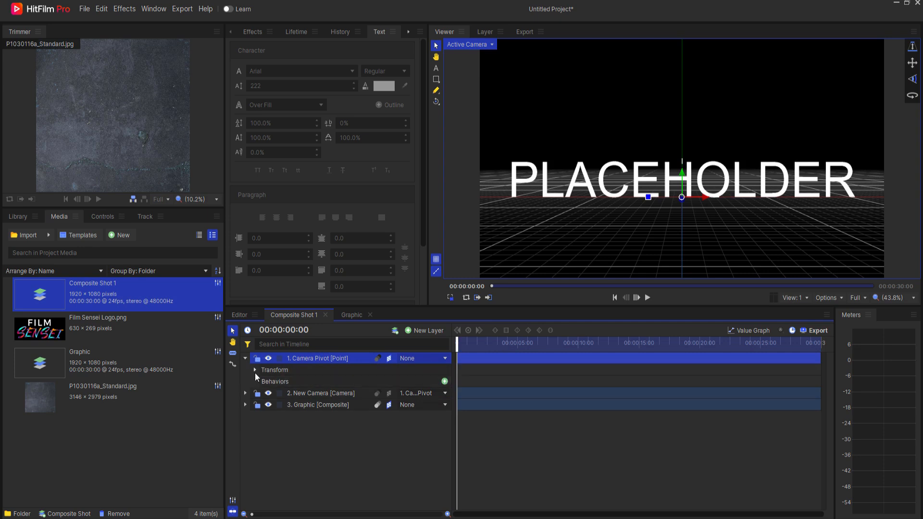
{"action": "left_click", "coordinate": [255, 370]}
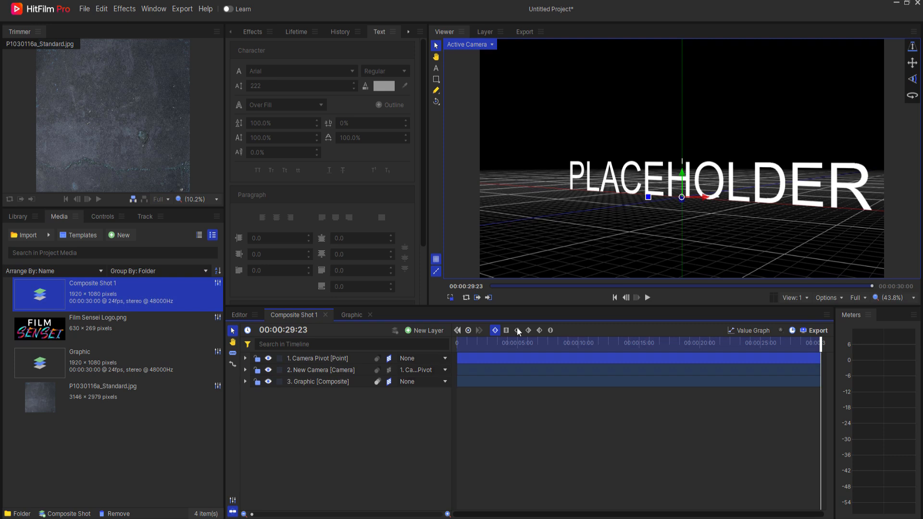
{"action": "left_click_drag", "start_coordinate": [820, 342], "coordinate": [699, 343]}
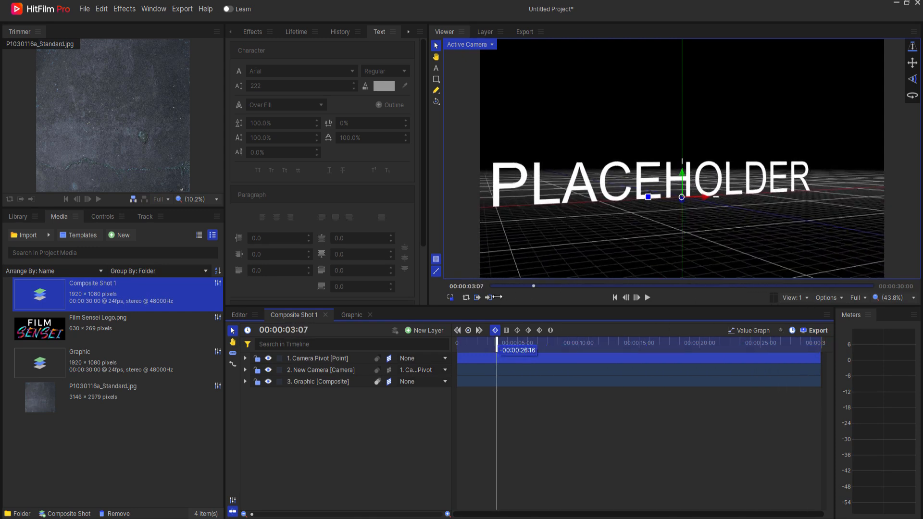
Add the concrete texture image, rotate it 90° on X into a floor, and preview.
{"action": "left_click", "coordinate": [461, 341]}
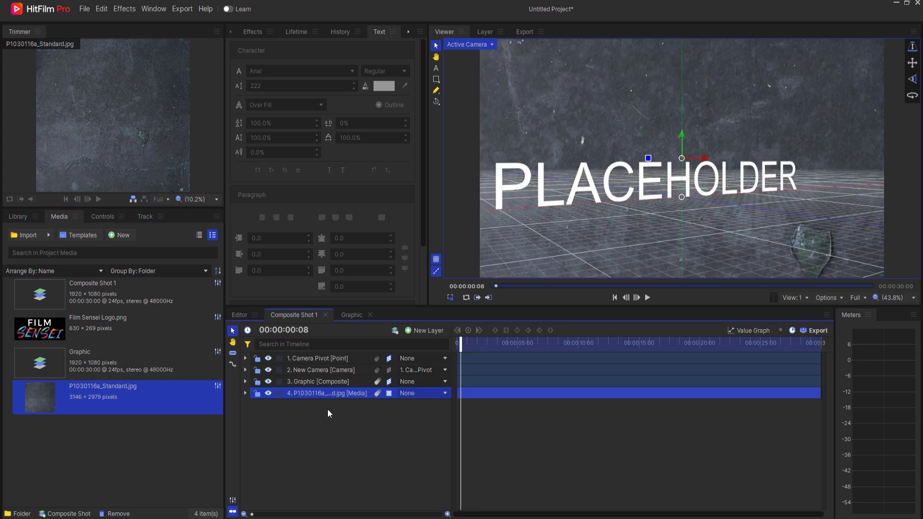
{"action": "mouse_move", "coordinate": [325, 397]}
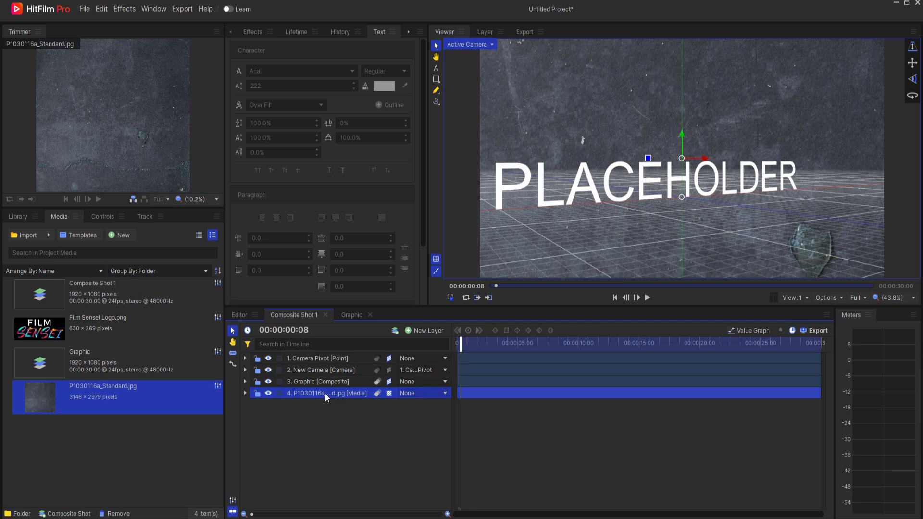
{"action": "mouse_move", "coordinate": [326, 393]}
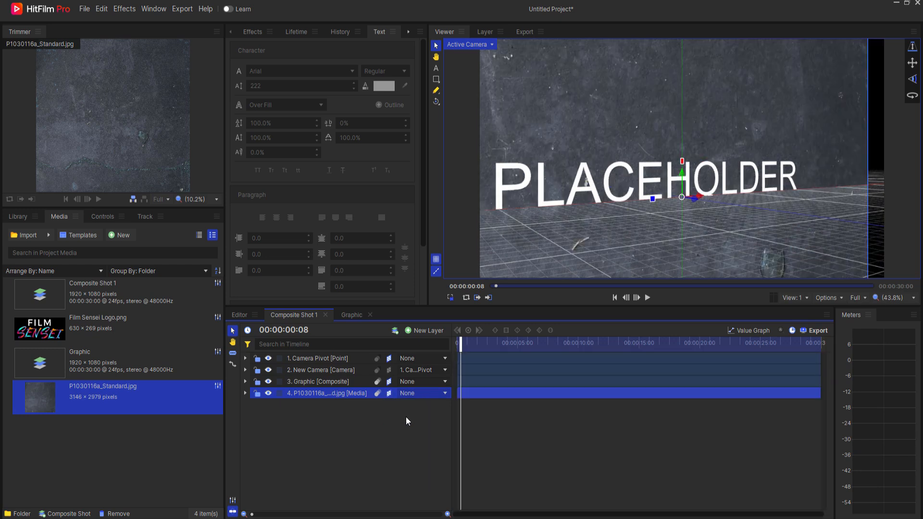
{"action": "left_click", "coordinate": [246, 393]}
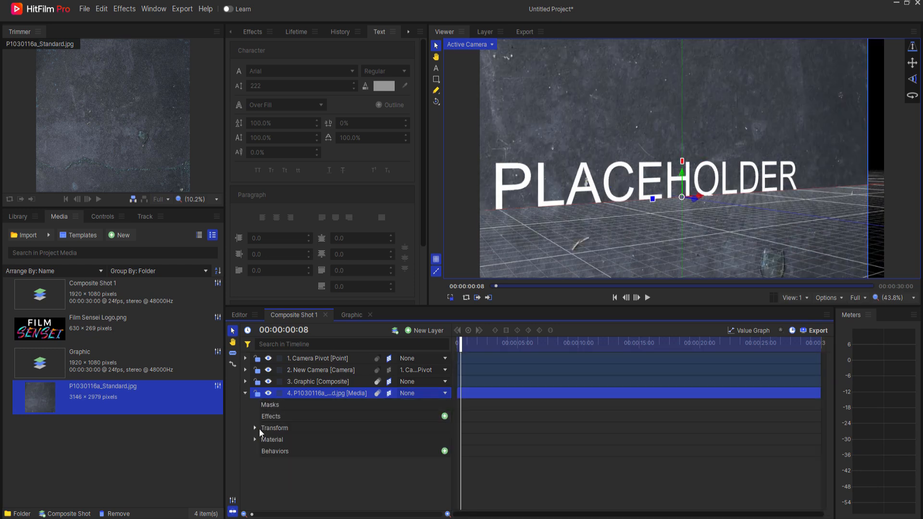
{"action": "left_click", "coordinate": [255, 428]}
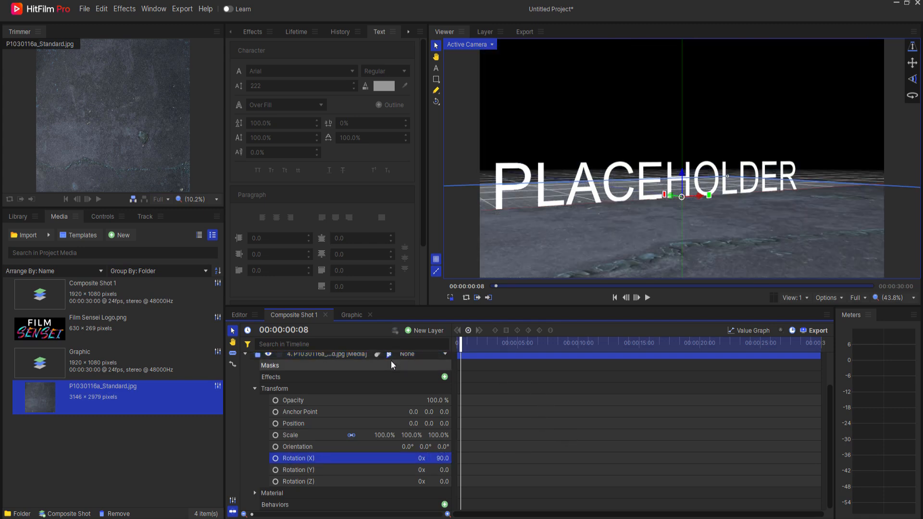
{"action": "mouse_move", "coordinate": [435, 259]}
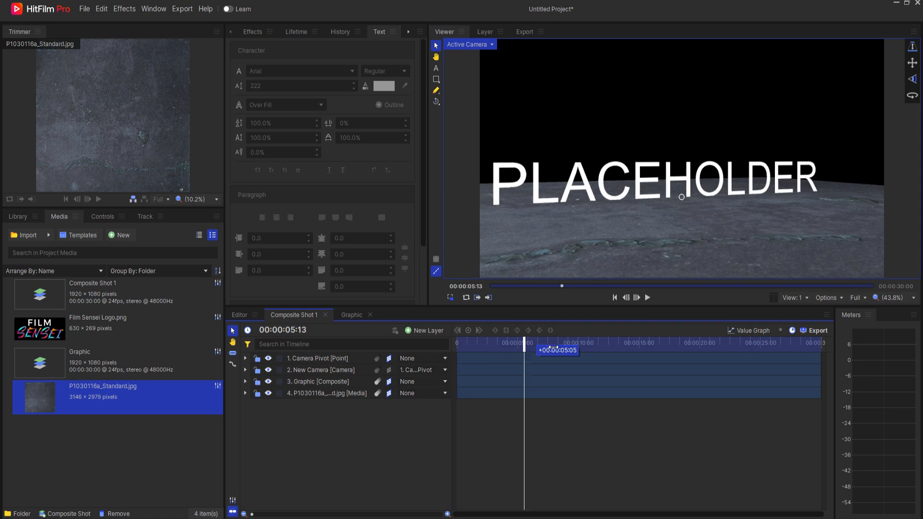
{"action": "left_click_drag", "start_coordinate": [524, 343], "coordinate": [671, 343]}
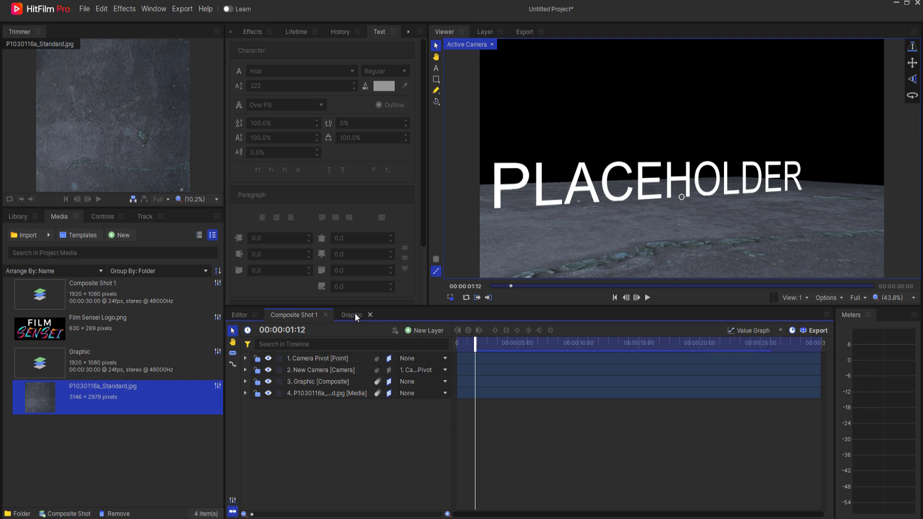
Check the PLACEHOLDER text in the Graphic composite, then scrub the main shot to about 11 seconds.
{"action": "left_click", "coordinate": [351, 315]}
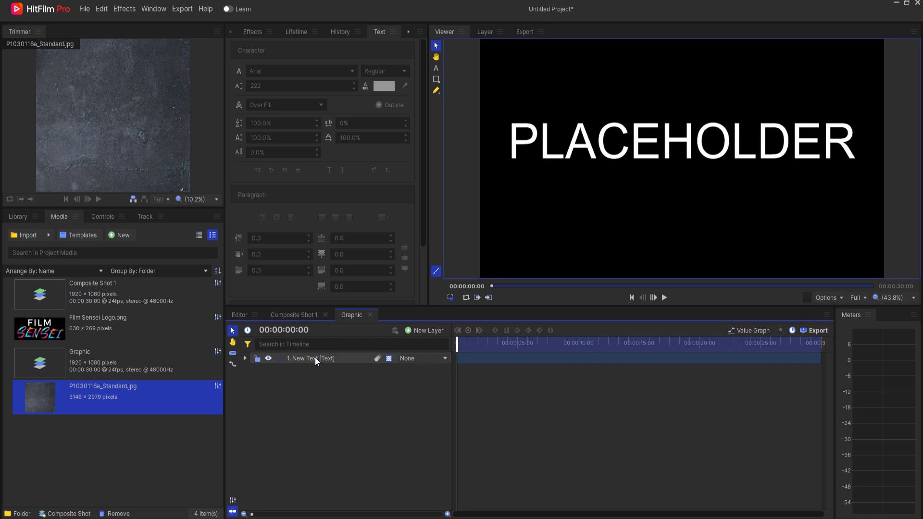
{"action": "left_click", "coordinate": [102, 216]}
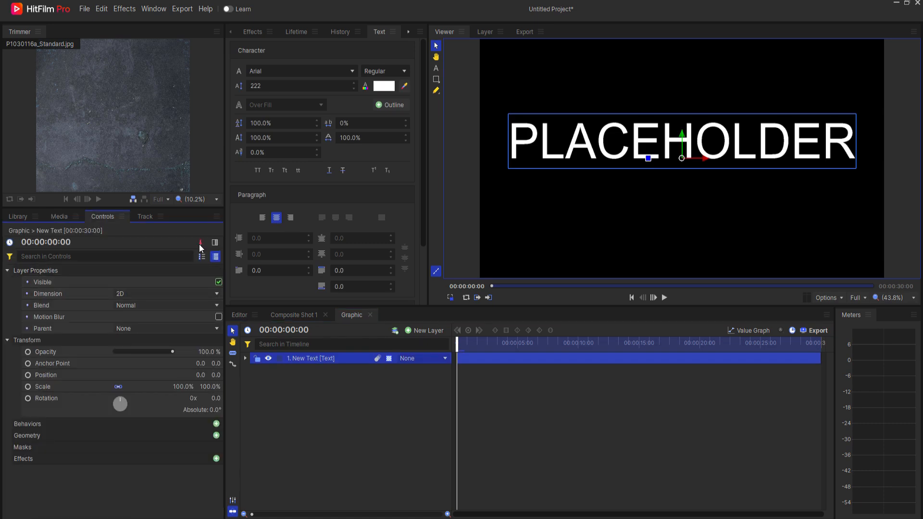
{"action": "left_click", "coordinate": [293, 315]}
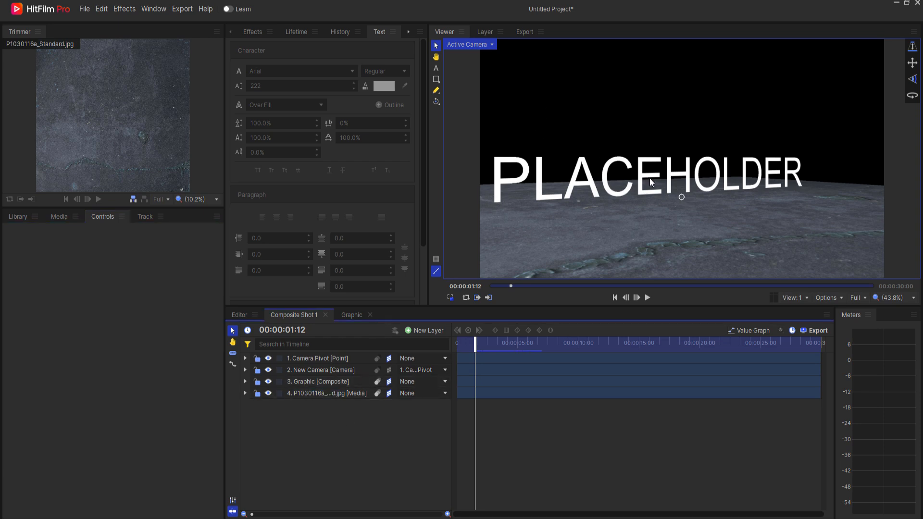
{"action": "left_click_drag", "start_coordinate": [475, 342], "coordinate": [558, 342]}
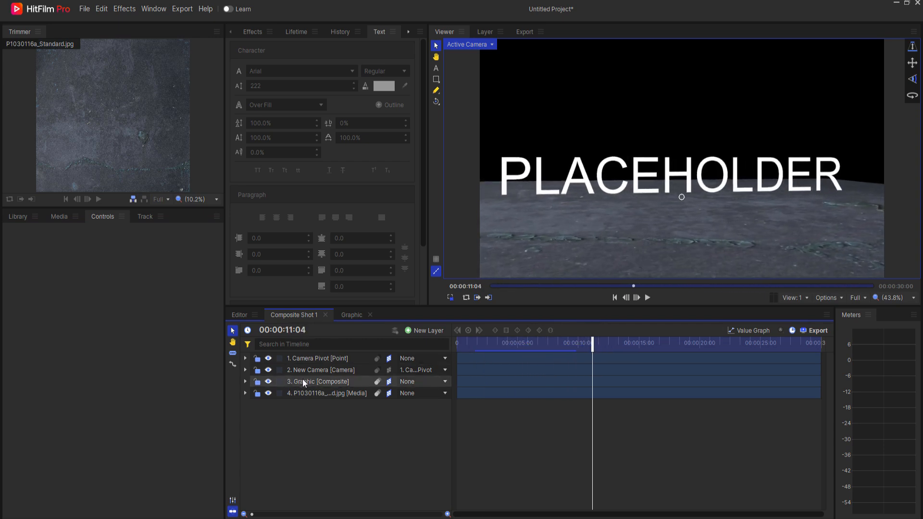
Duplicate the Graphic layer, naming the original Face and the copy Graphic Extrusion.
{"action": "right_click", "coordinate": [317, 382]}
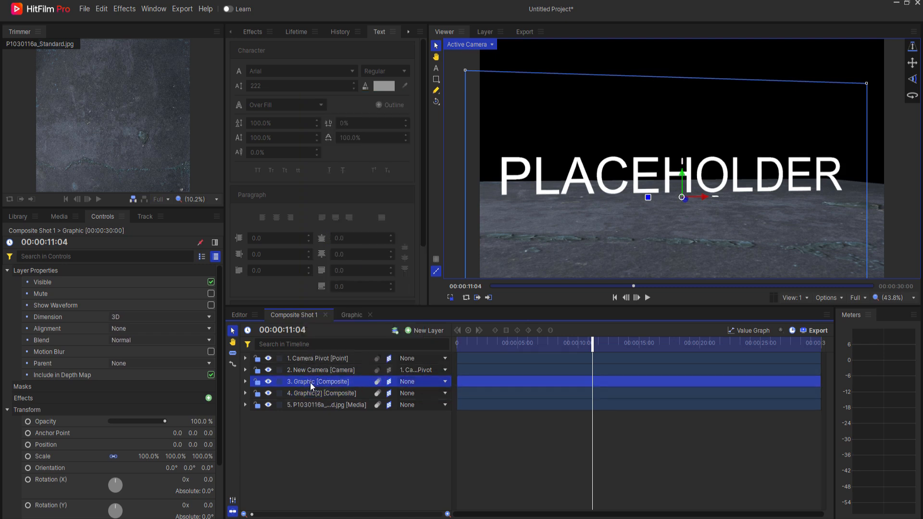
{"action": "type", "text": "Face"}
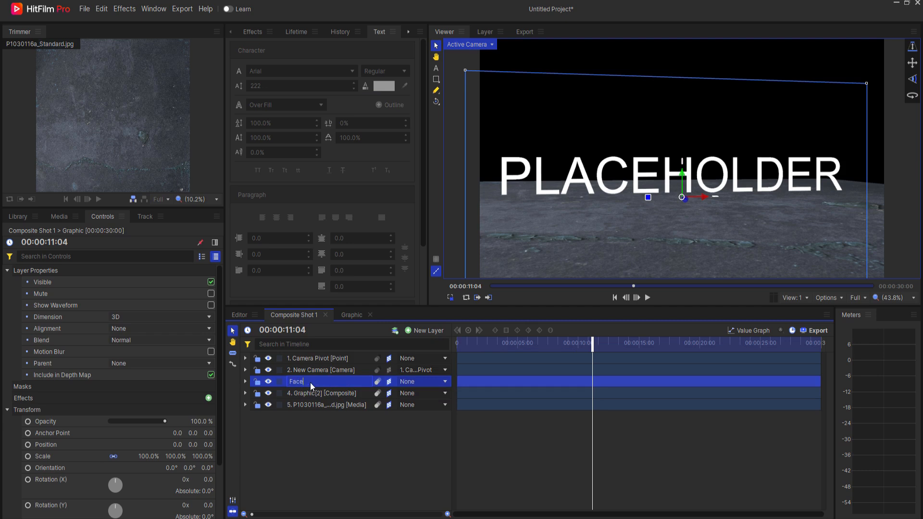
{"action": "left_click", "coordinate": [323, 393]}
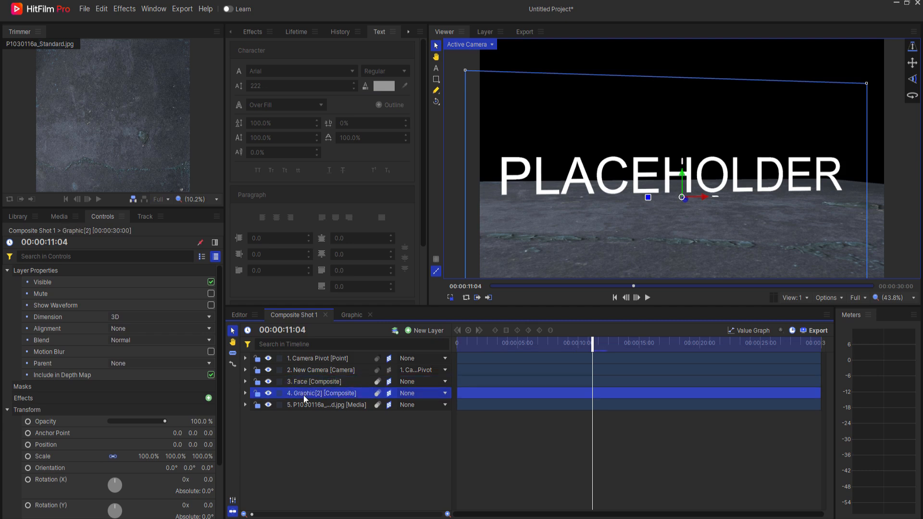
{"action": "double_click", "coordinate": [321, 392]}
{"action": "type", "text": " Extrusion"}
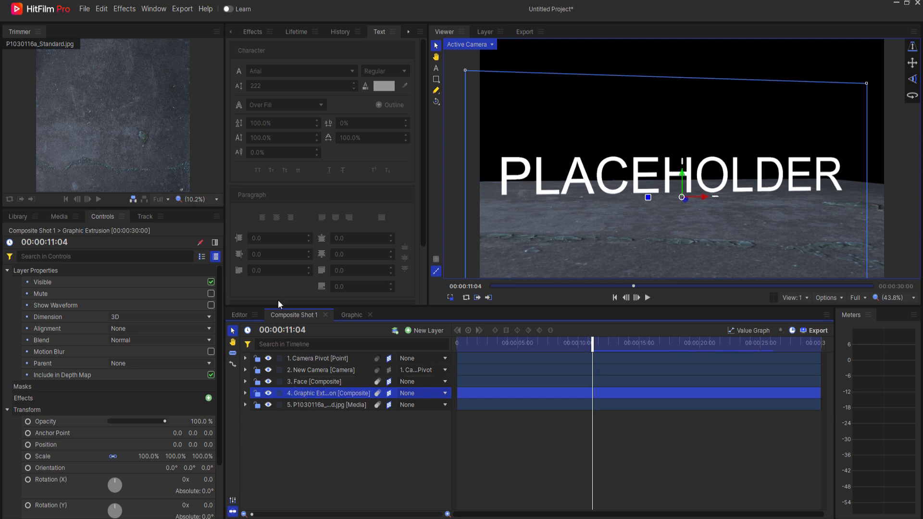
Apply Zoom Blur from a 'zoom' effects search to Graphic Extrusion and duplicate it.
{"action": "left_click", "coordinate": [252, 31]}
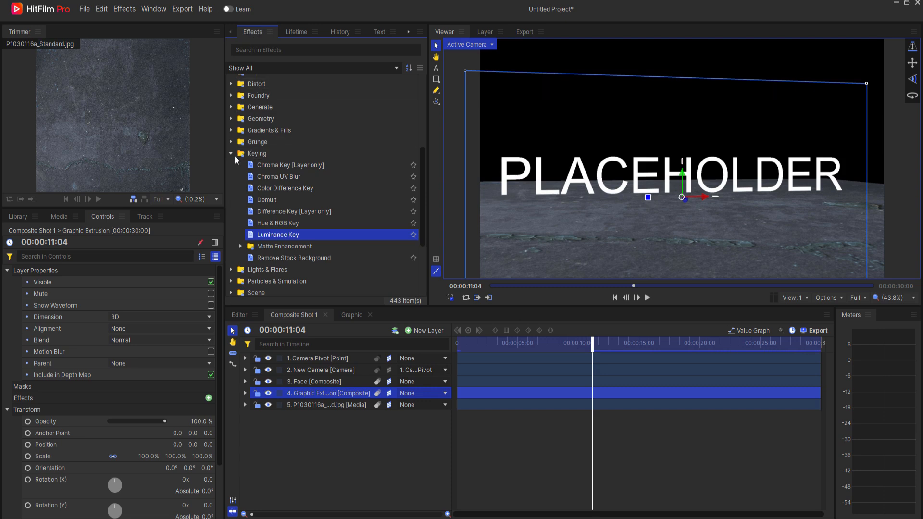
{"action": "left_click", "coordinate": [231, 154]}
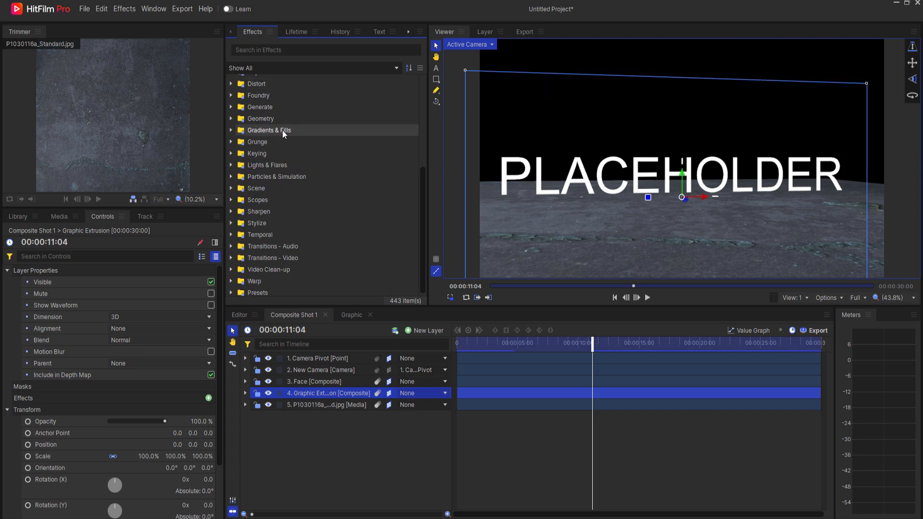
{"action": "type", "text": "z"}
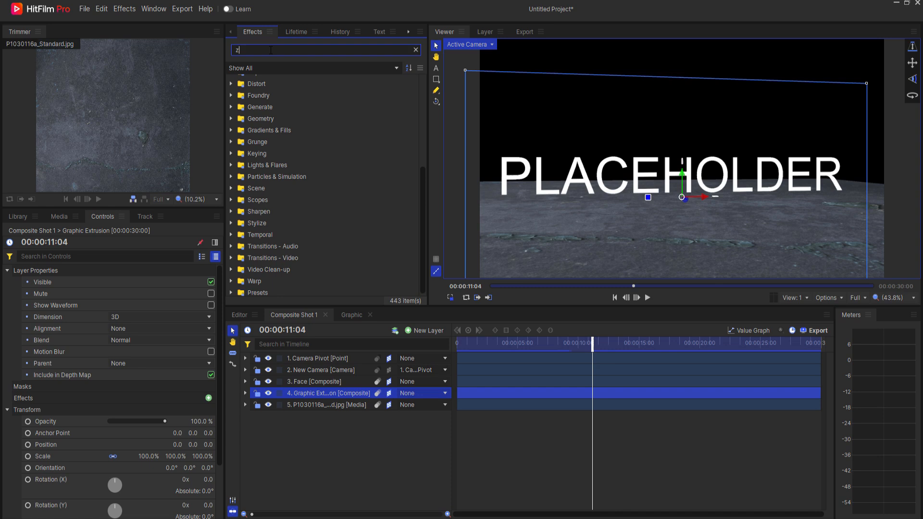
{"action": "type", "text": "oom"}
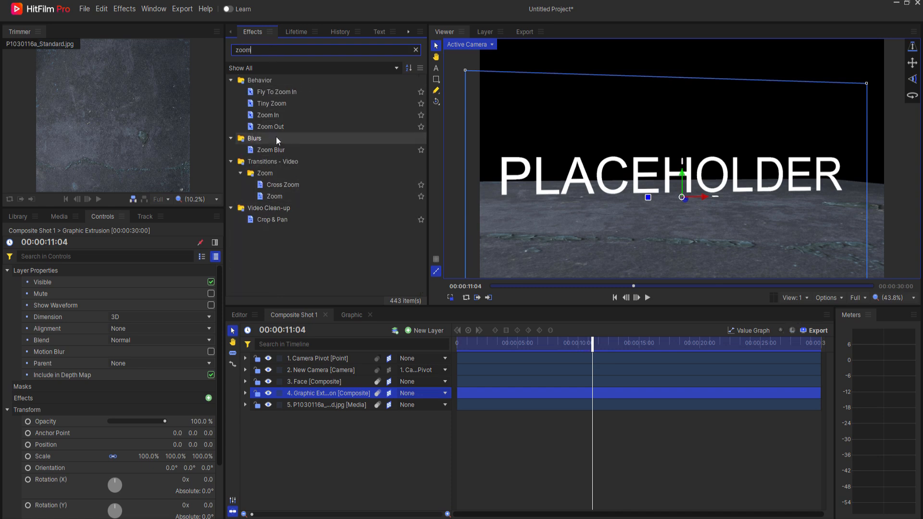
{"action": "double_click", "coordinate": [272, 150]}
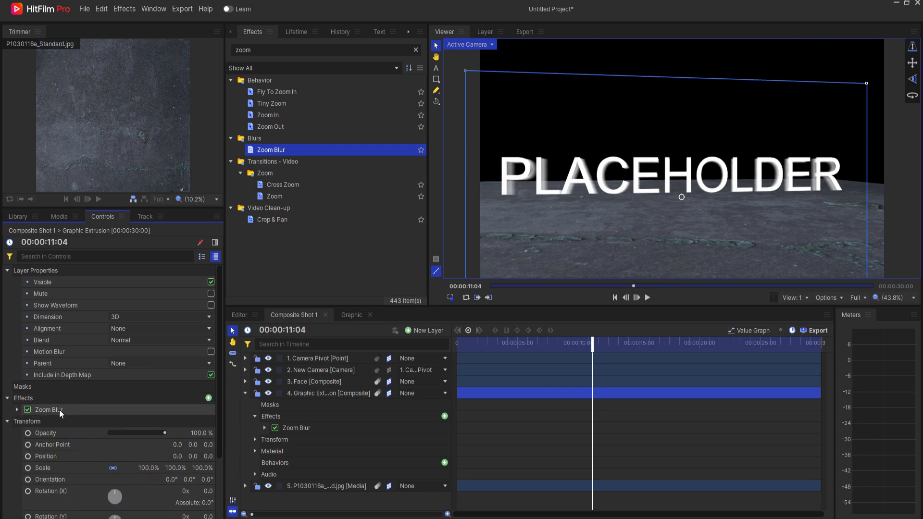
{"action": "right_click", "coordinate": [48, 410]}
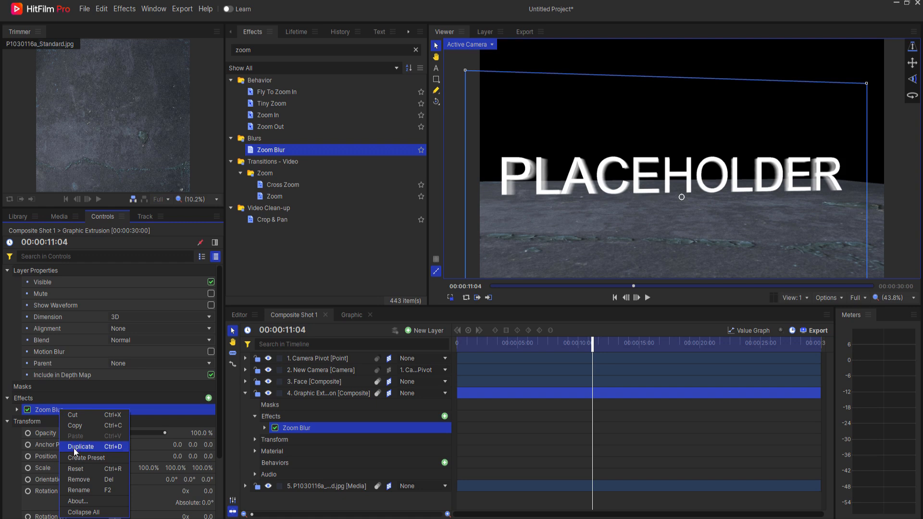
{"action": "left_click", "coordinate": [80, 446]}
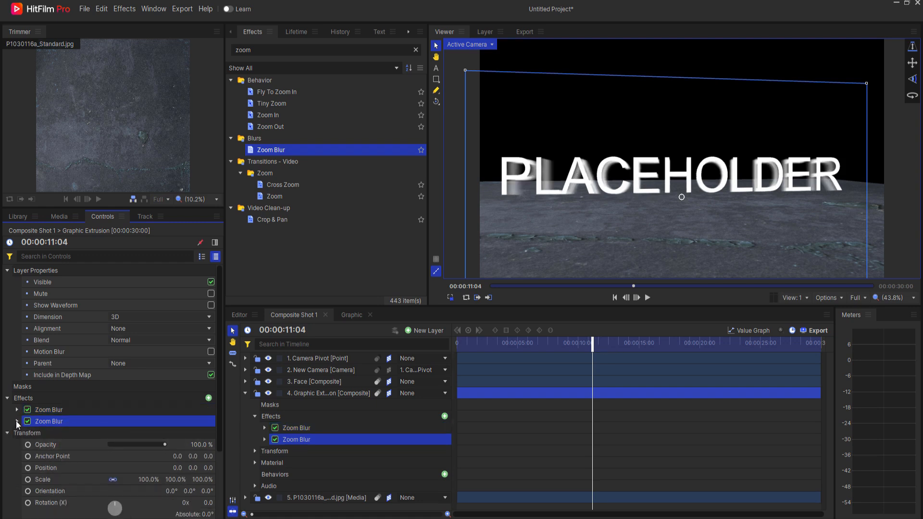
{"action": "left_click", "coordinate": [323, 49]}
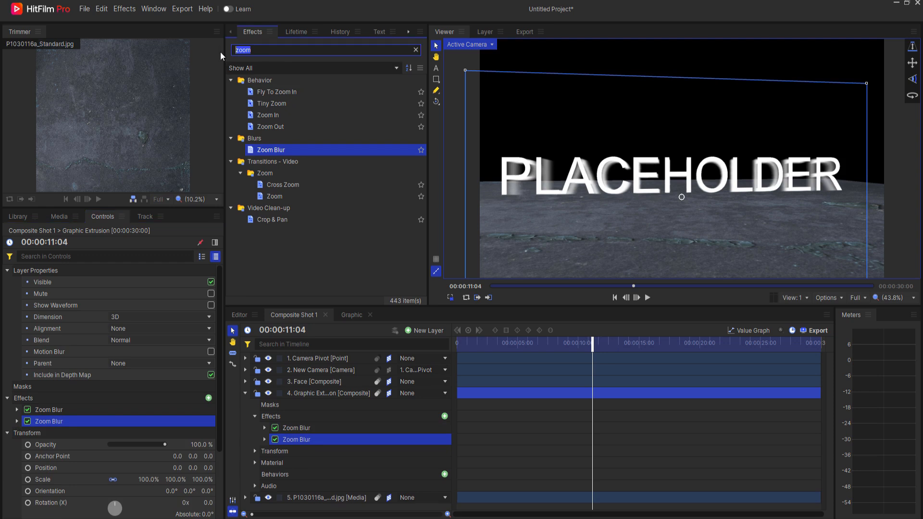
Add Crush Blacks & Whites Alpha (Opaque 0.01) and Brightness -100, then scrub to 15 seconds.
{"action": "type", "text": "crush"}
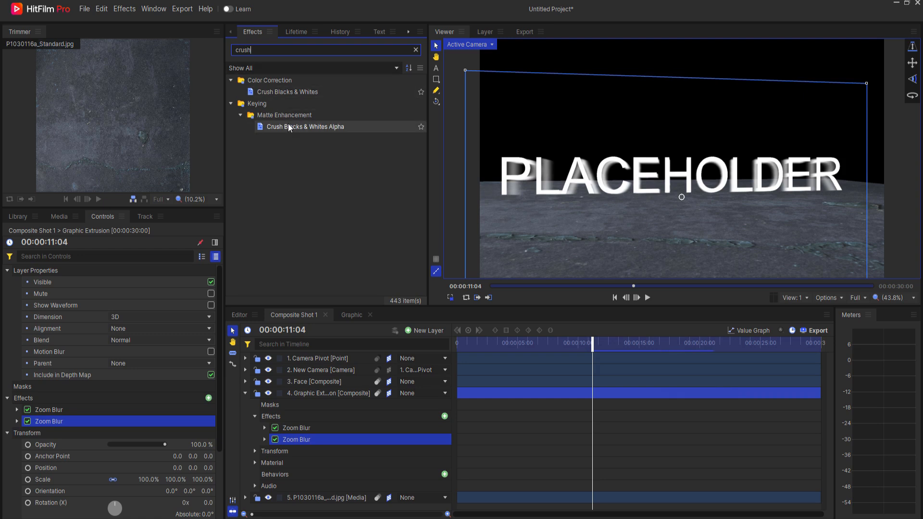
{"action": "double_click", "coordinate": [304, 126]}
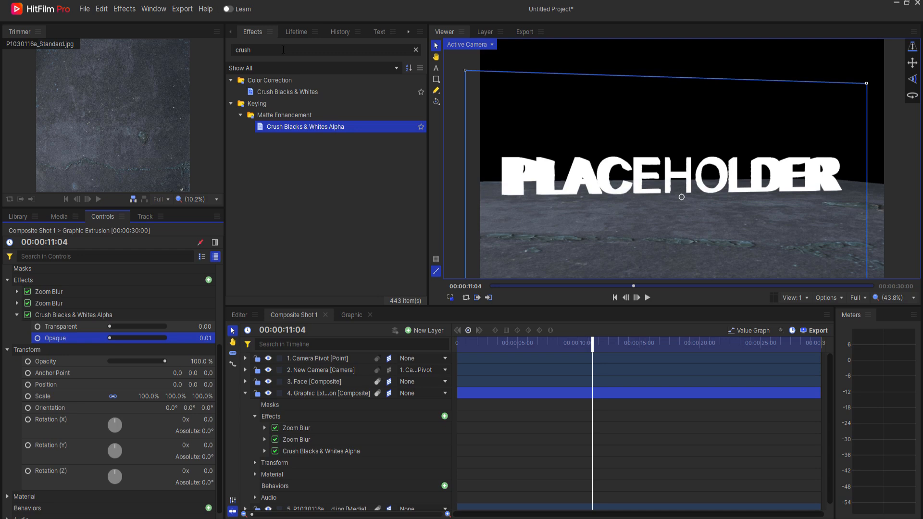
{"action": "type", "text": "brigh"}
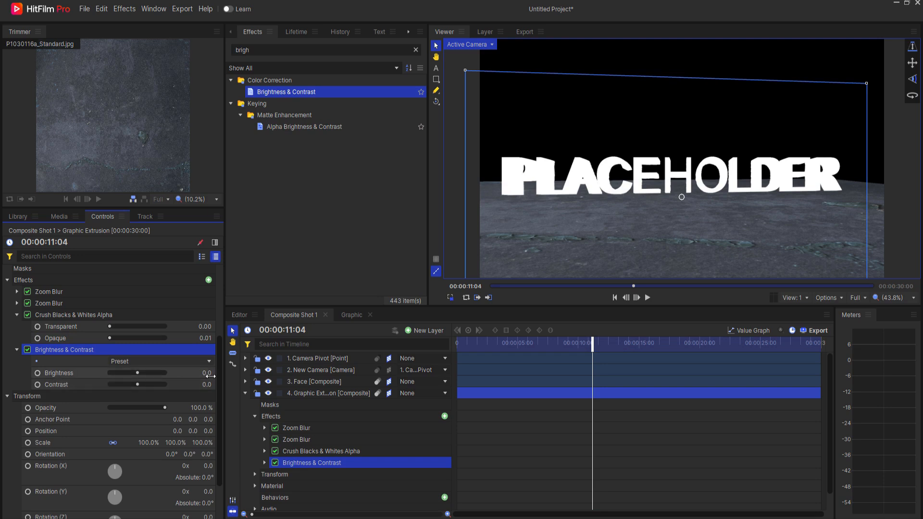
{"action": "left_click_drag", "start_coordinate": [139, 372], "coordinate": [110, 372]}
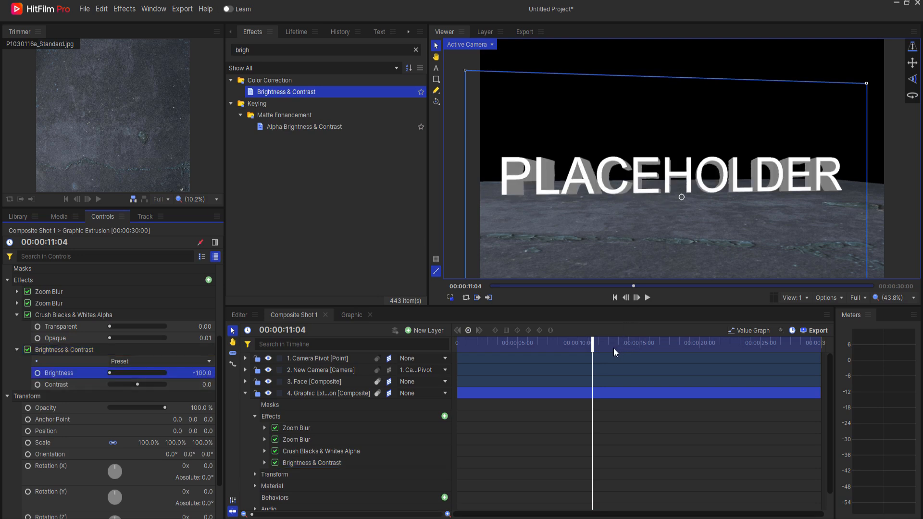
{"action": "left_click_drag", "start_coordinate": [592, 342], "coordinate": [676, 343]}
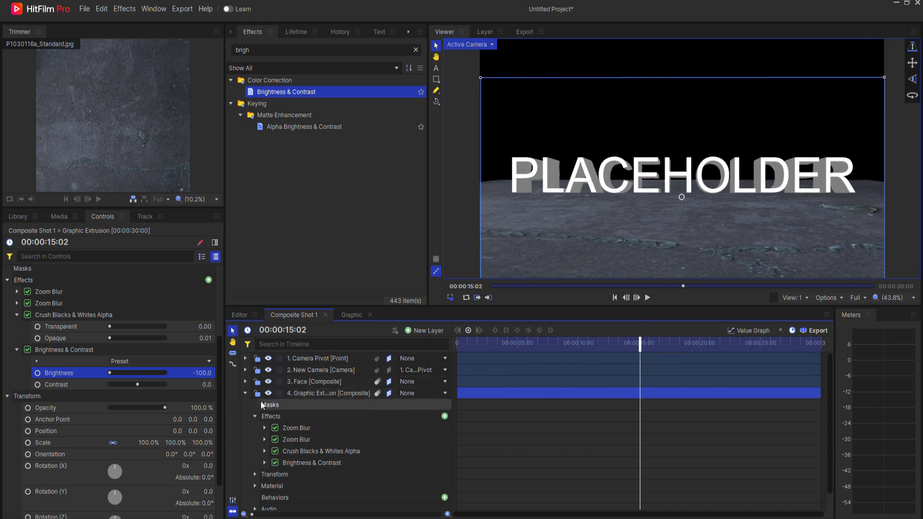
Add a new point layer named Focus and move it to the bottom of the stack.
{"action": "left_click", "coordinate": [426, 330]}
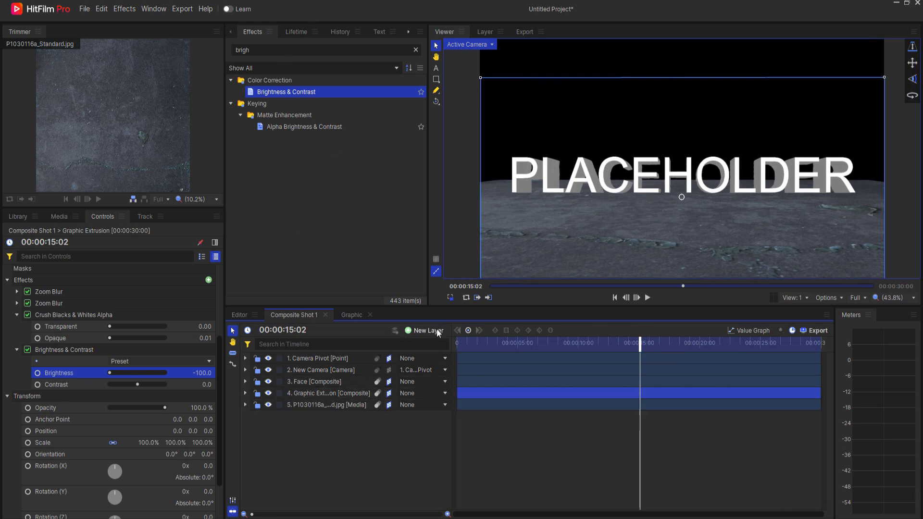
{"action": "left_click", "coordinate": [426, 330]}
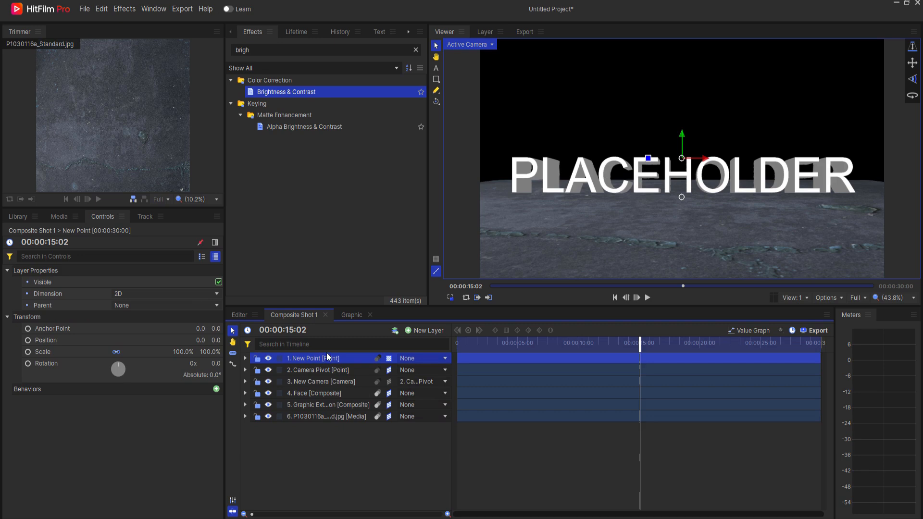
{"action": "double_click", "coordinate": [313, 357]}
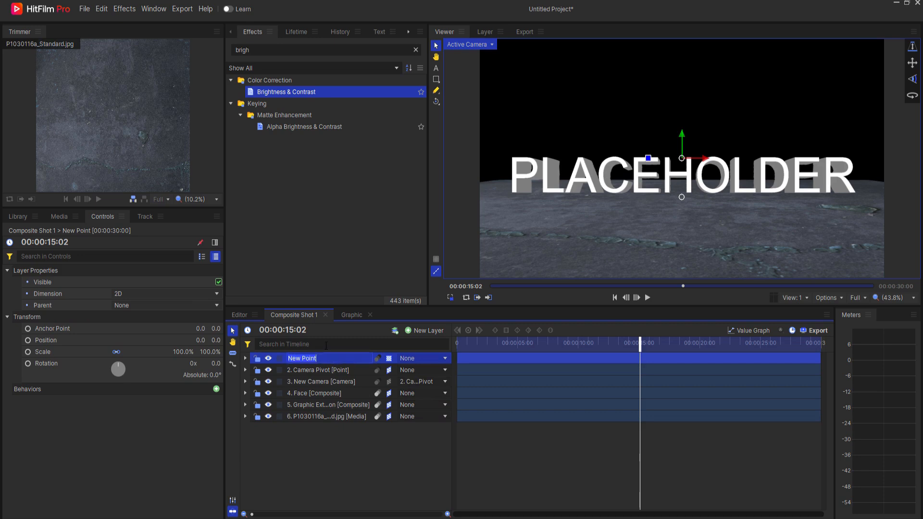
{"action": "type", "text": "Focus ["}
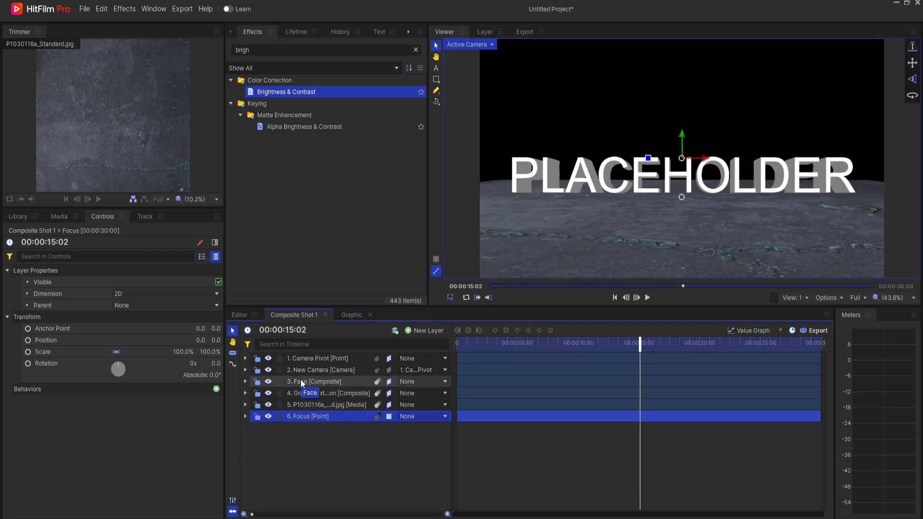
{"action": "left_click", "coordinate": [327, 393]}
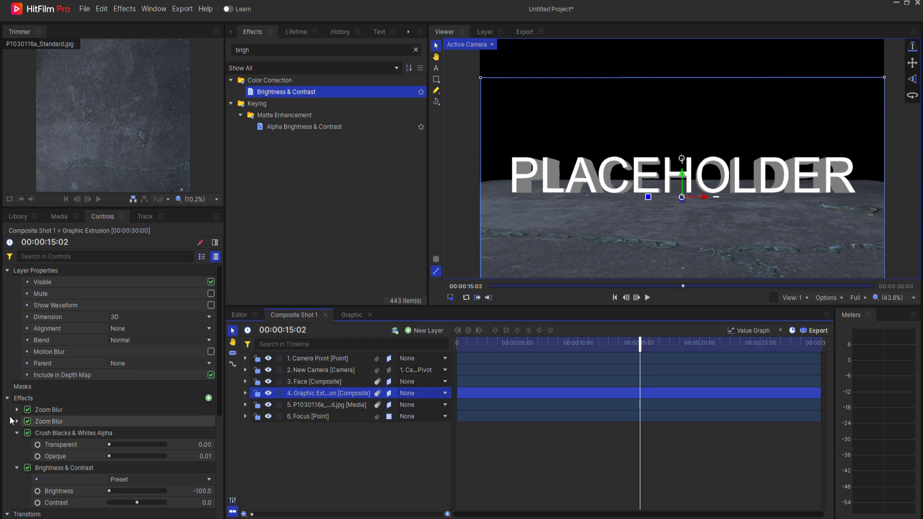
{"action": "left_click", "coordinate": [17, 409]}
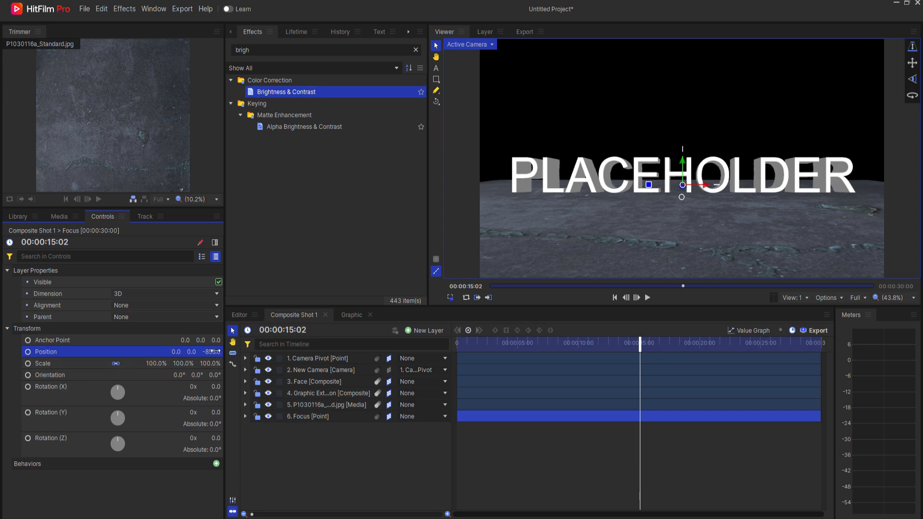
Set Focus Position Z to -1000000 and scrub between 10 and 15 seconds to check.
{"action": "left_click", "coordinate": [210, 352]}
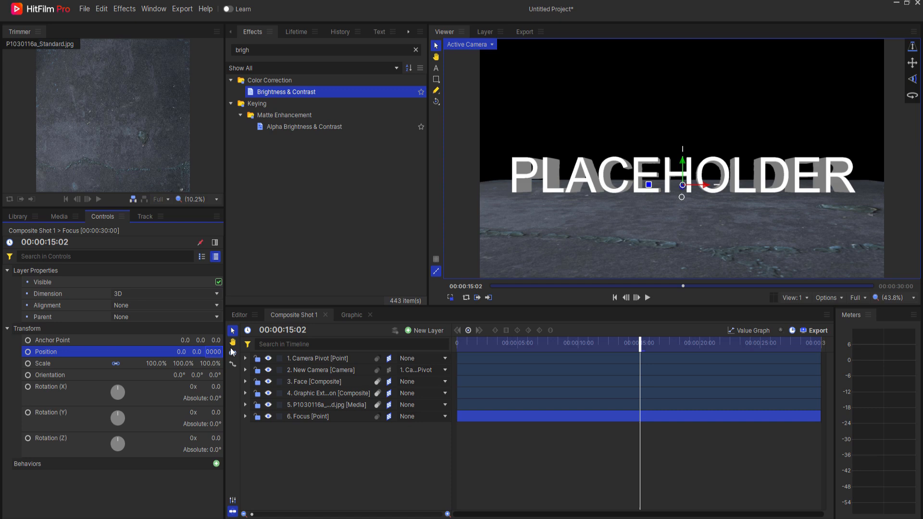
{"action": "left_click_drag", "start_coordinate": [640, 342], "coordinate": [582, 342]}
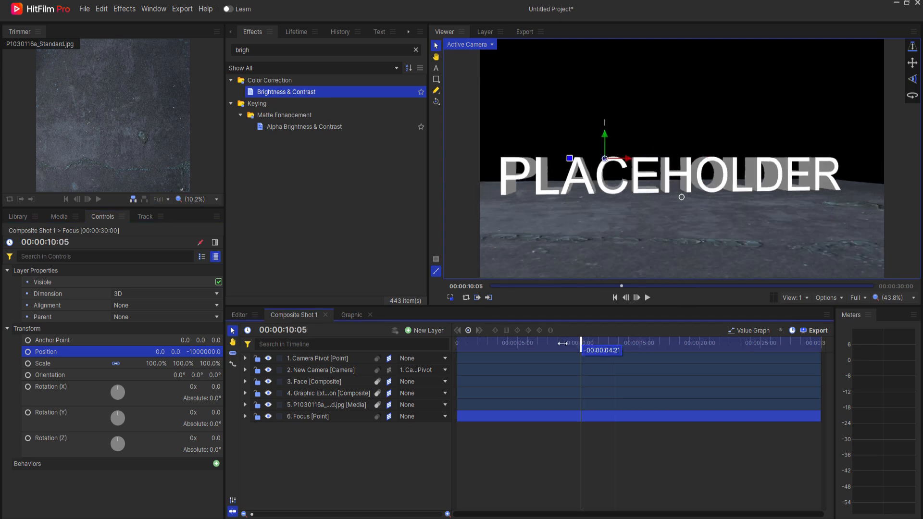
{"action": "left_click_drag", "start_coordinate": [580, 349], "coordinate": [745, 349]}
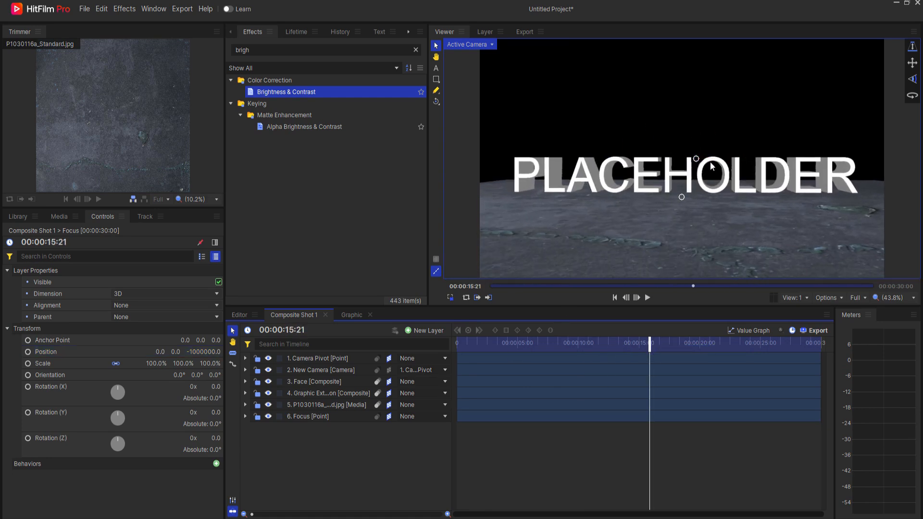
{"action": "mouse_move", "coordinate": [485, 356]}
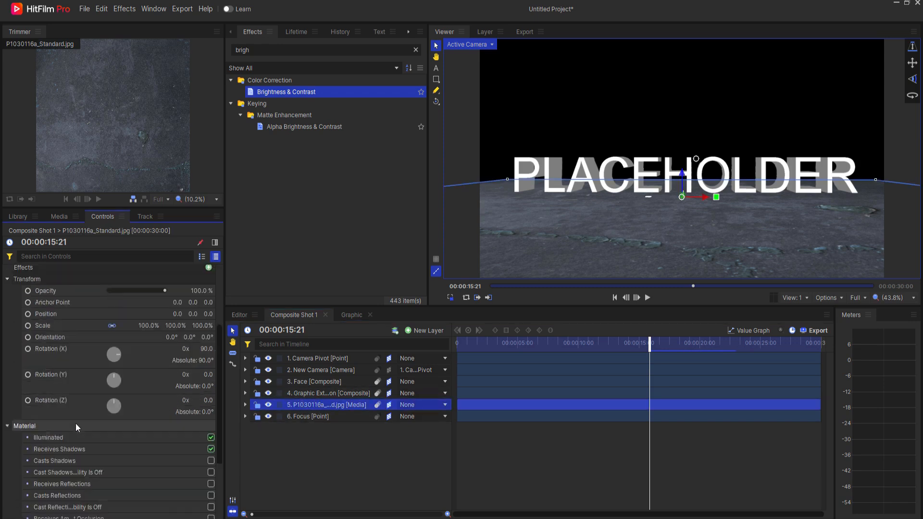
Enable Receives Reflections on the floor and Casts Reflections on the extruded text, then scrub to check.
{"action": "scroll", "scroll_direction": "down", "scroll_amount": 3}
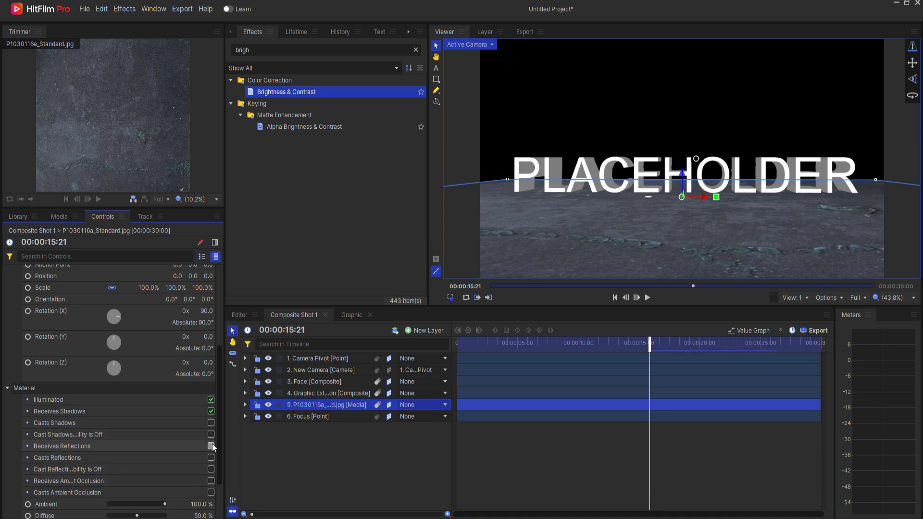
{"action": "left_click", "coordinate": [328, 393]}
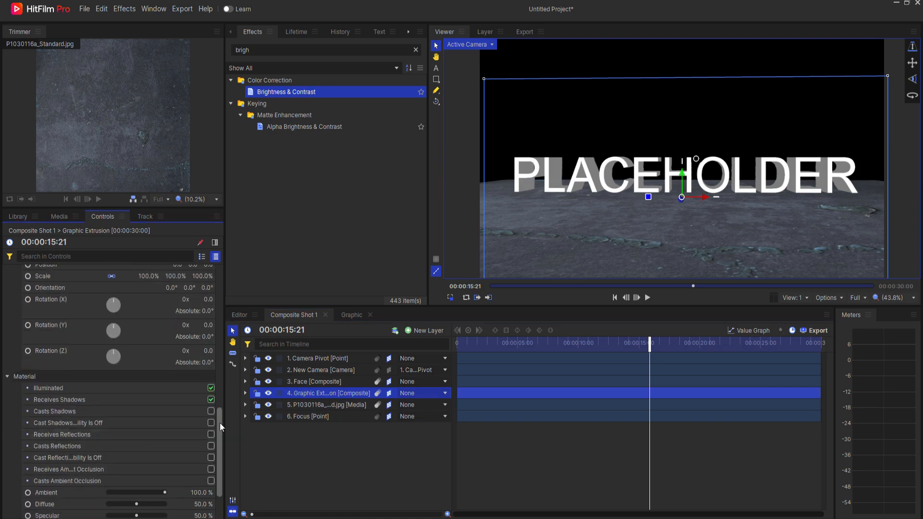
{"action": "left_click", "coordinate": [211, 446]}
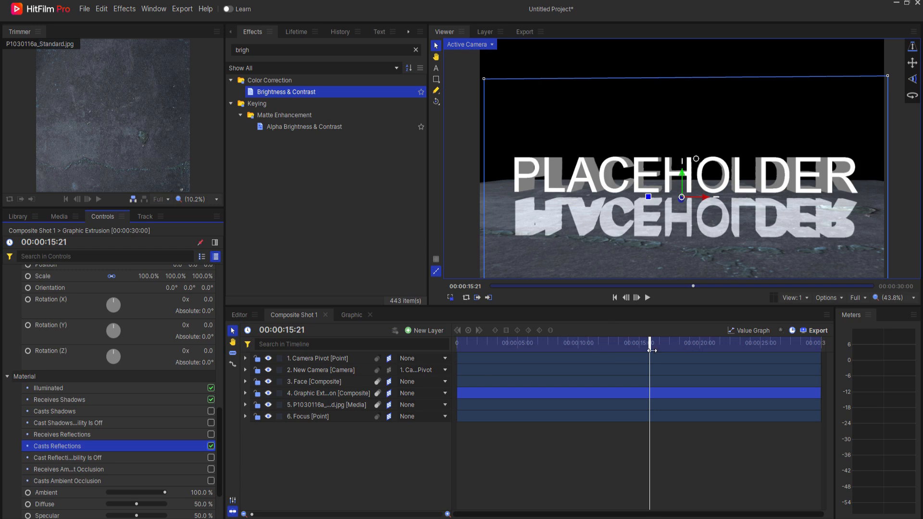
{"action": "left_click_drag", "start_coordinate": [650, 350], "coordinate": [535, 351]}
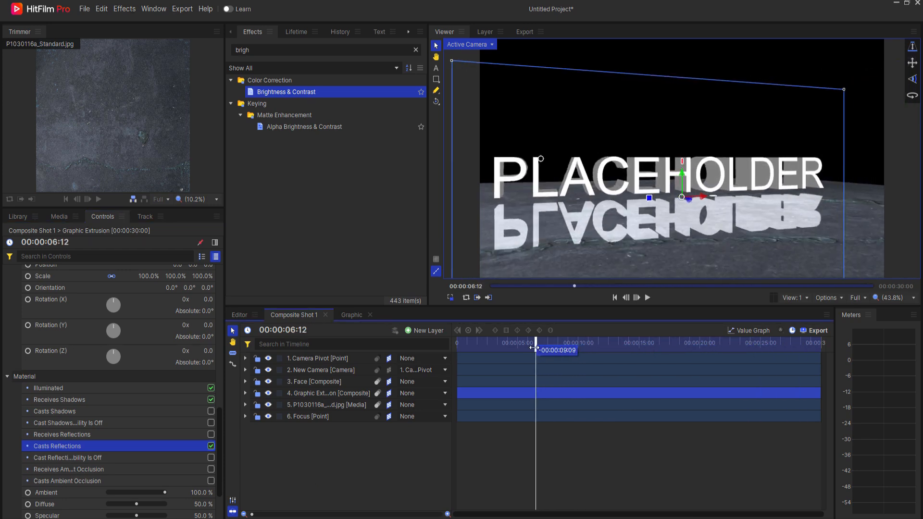
{"action": "left_click_drag", "start_coordinate": [536, 350], "coordinate": [567, 351]}
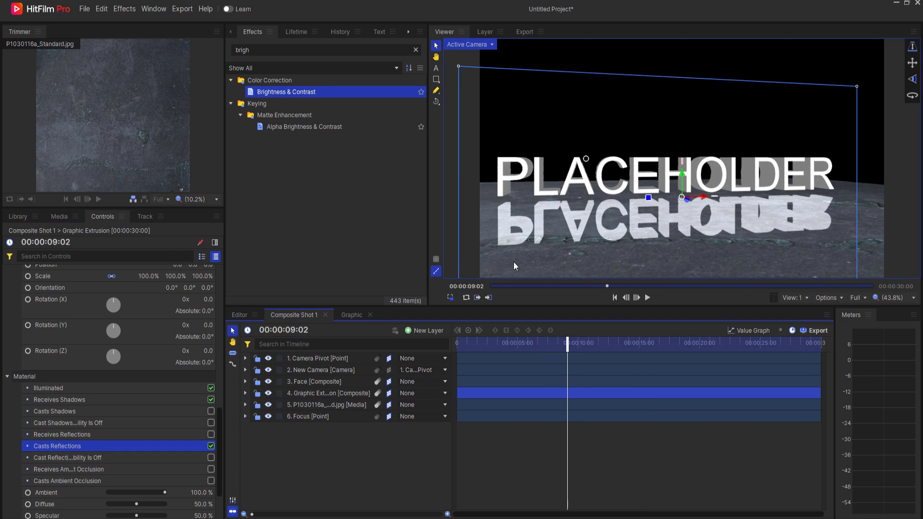
{"action": "mouse_move", "coordinate": [767, 226]}
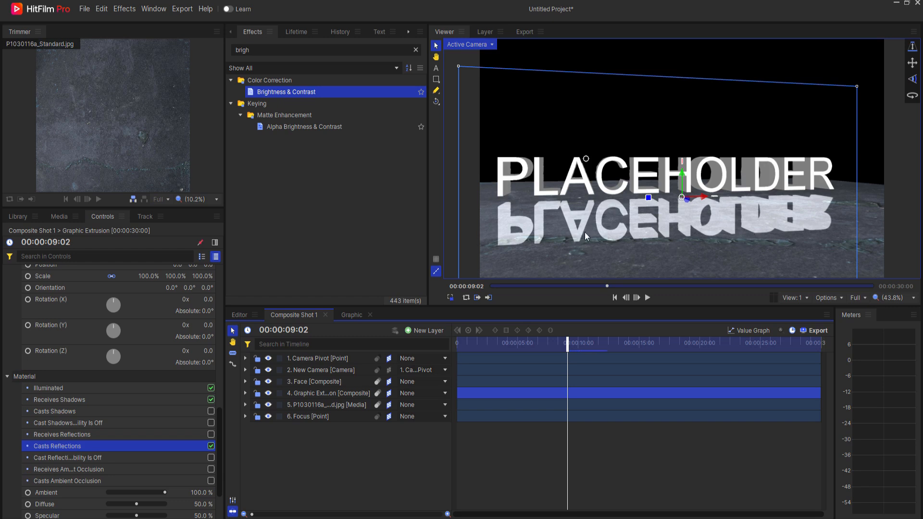
{"action": "left_click", "coordinate": [211, 445]}
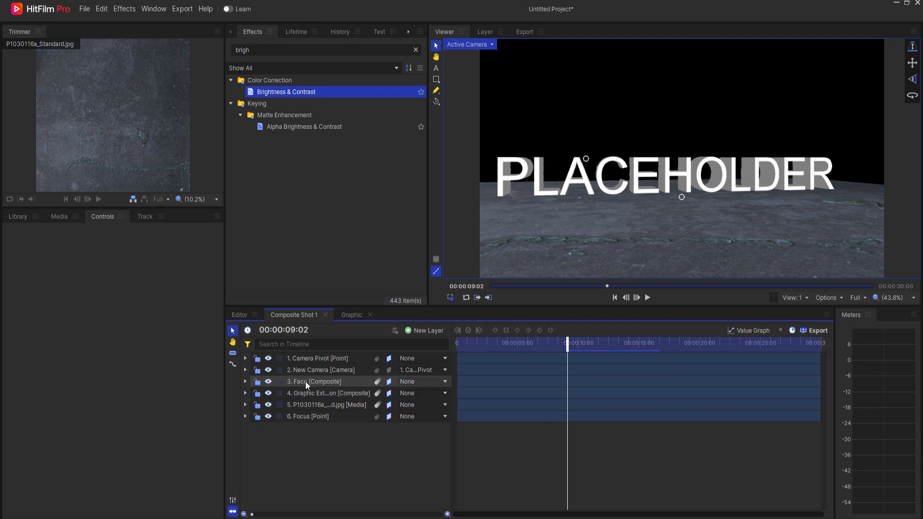
Duplicate the Face and Graphic Extrusion layers, placing the copies below the originals.
{"action": "left_click", "coordinate": [314, 381]}
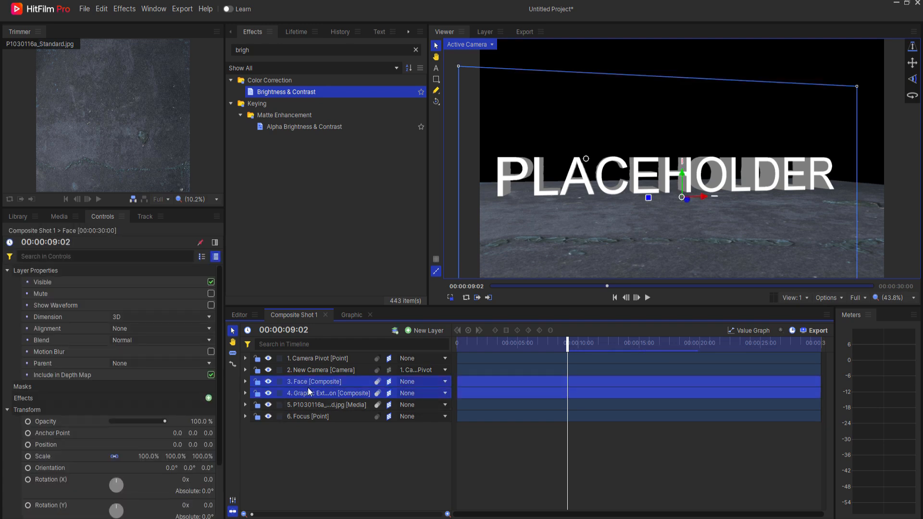
{"action": "right_click", "coordinate": [312, 381]}
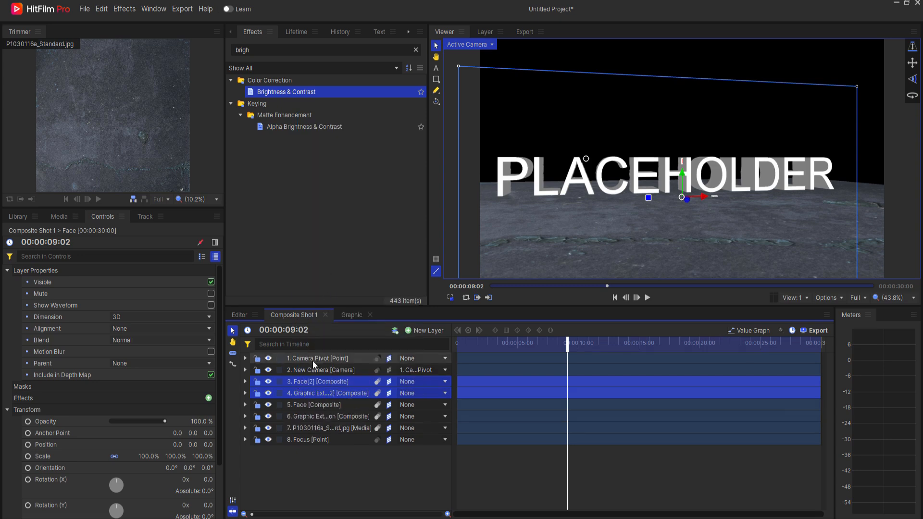
{"action": "left_click", "coordinate": [328, 416]}
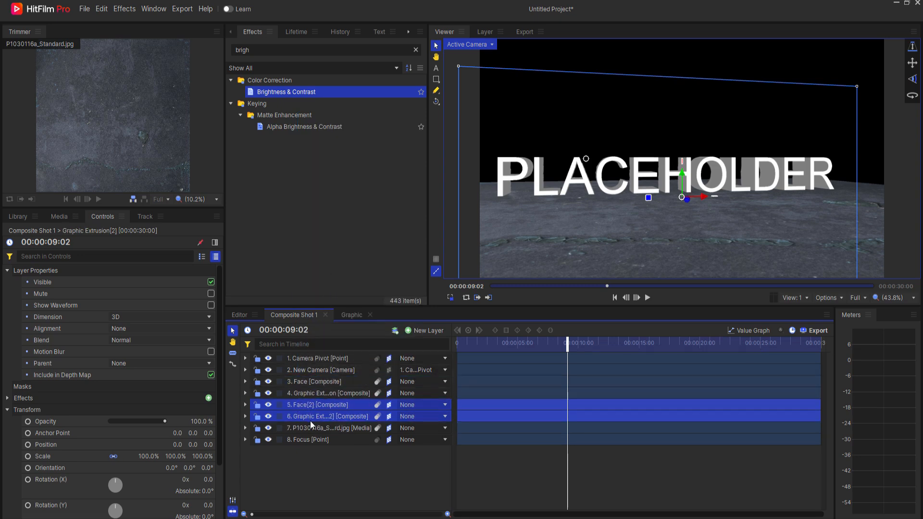
Flip the Face[2] and Graphic Extrusion[2] copies to -100% Scale Y.
{"action": "left_click", "coordinate": [318, 405]}
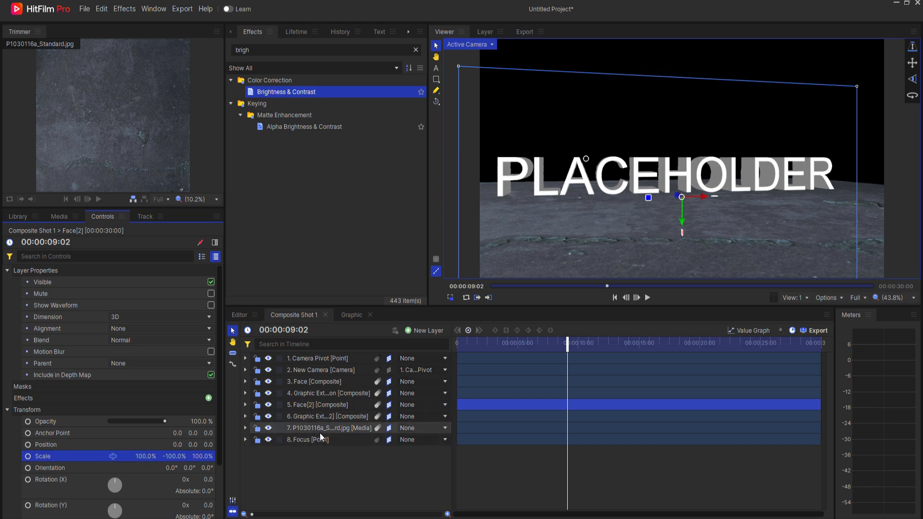
{"action": "left_click", "coordinate": [328, 416]}
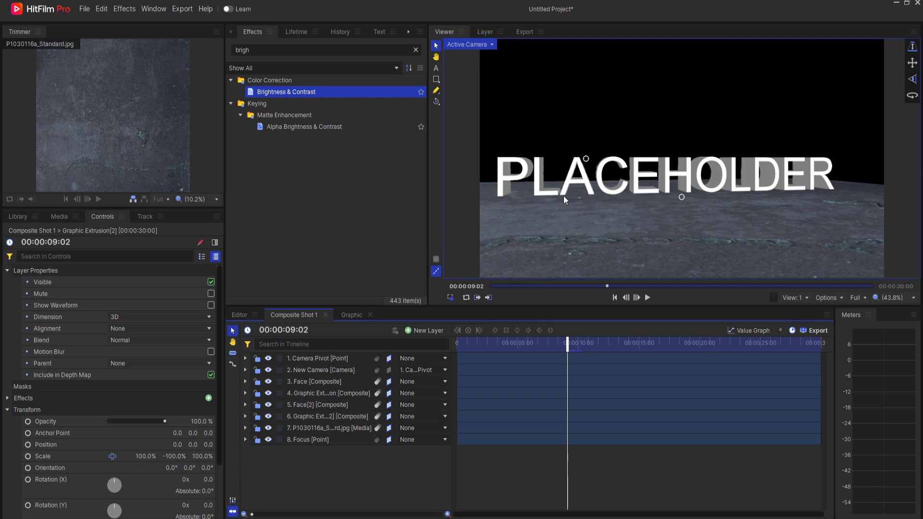
{"action": "left_click", "coordinate": [330, 428]}
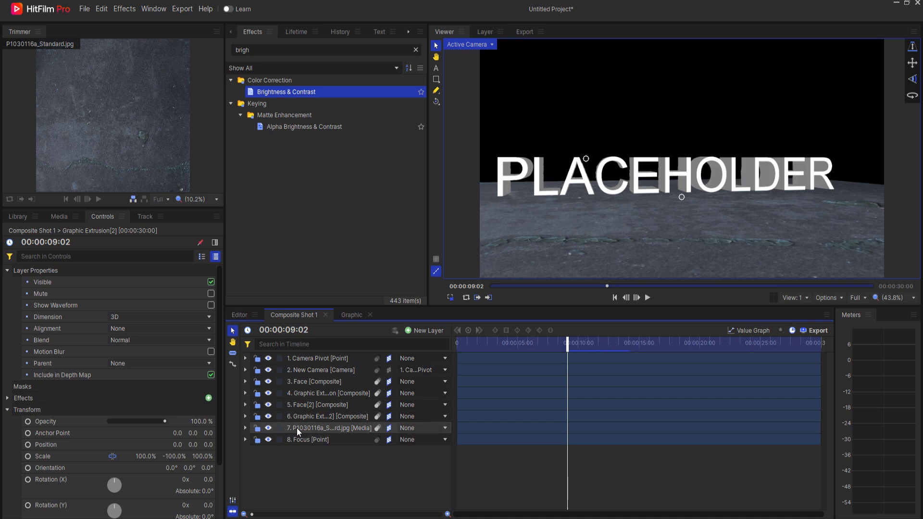
{"action": "left_click", "coordinate": [330, 428]}
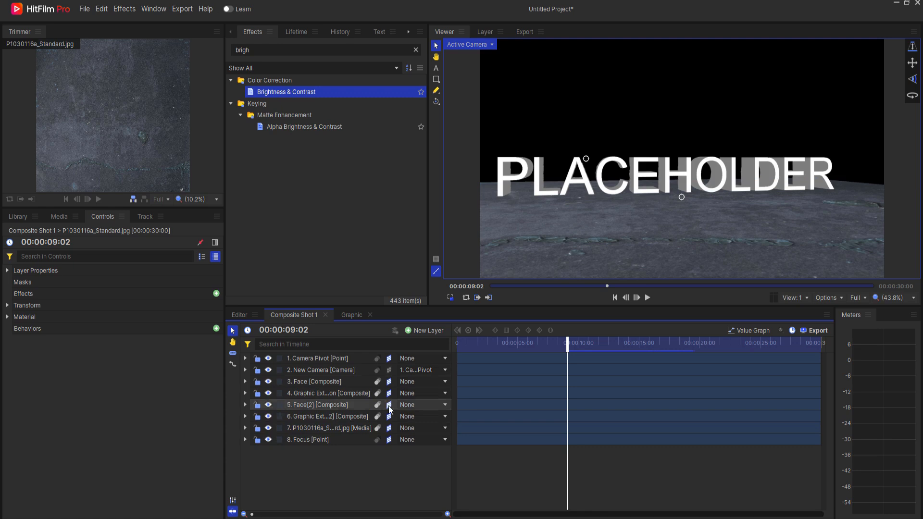
{"action": "left_click", "coordinate": [320, 416]}
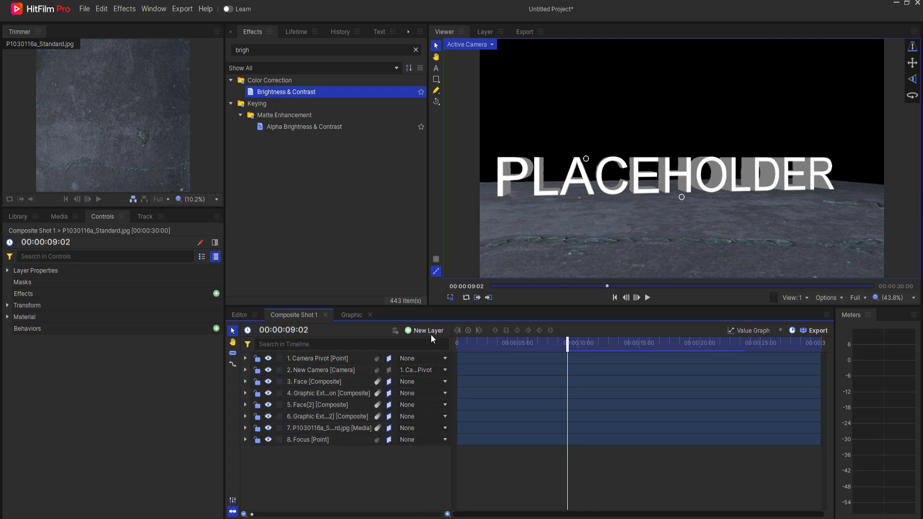
Add a new Grade layer to the composition from the New Layer list.
{"action": "left_click", "coordinate": [427, 331]}
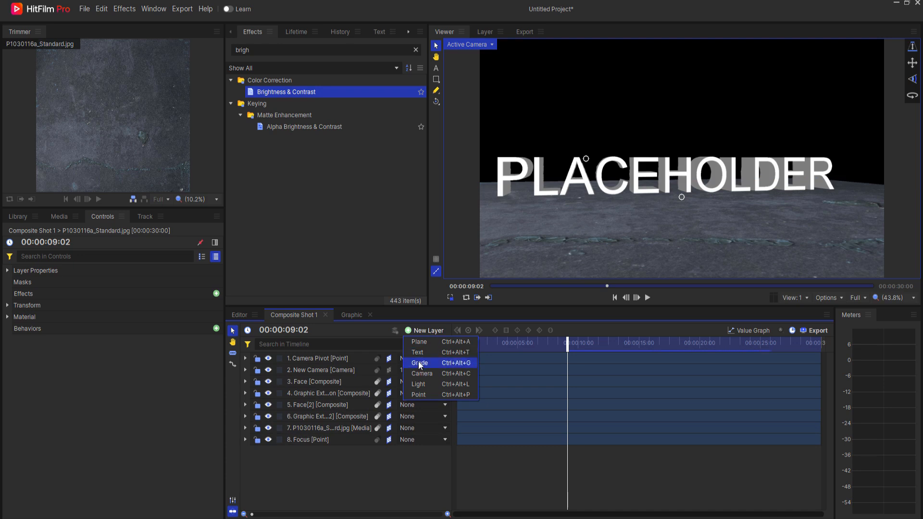
{"action": "left_click", "coordinate": [419, 362]}
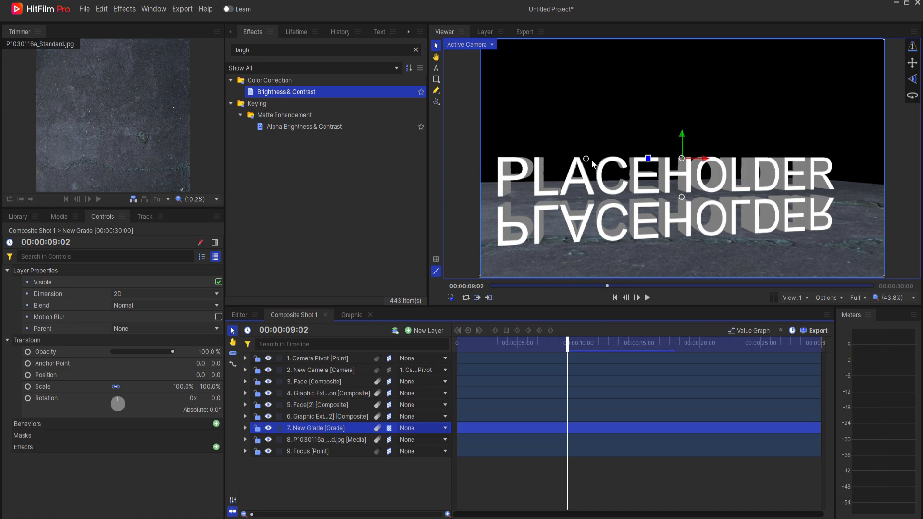
{"action": "mouse_move", "coordinate": [690, 207]}
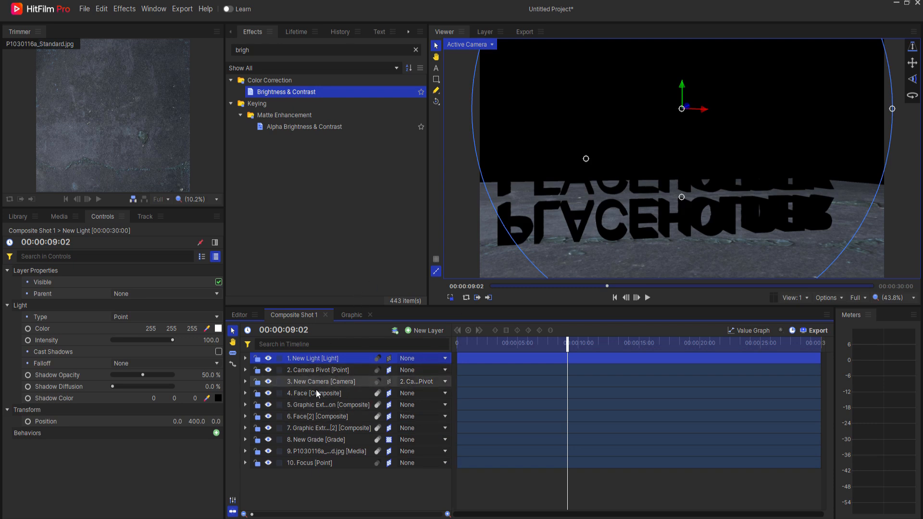
Add a point light positioned at -378, 400, 389.
{"action": "left_click", "coordinate": [327, 451]}
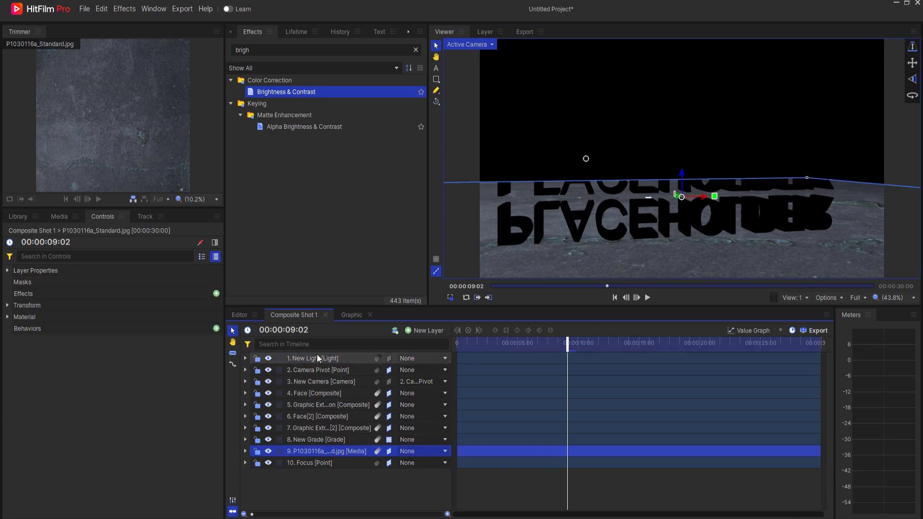
{"action": "left_click", "coordinate": [313, 440]}
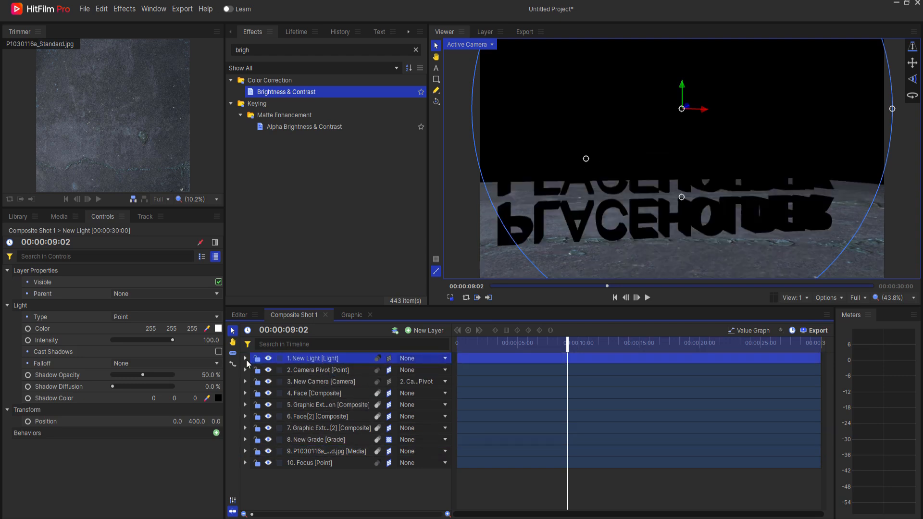
{"action": "left_click", "coordinate": [247, 357]}
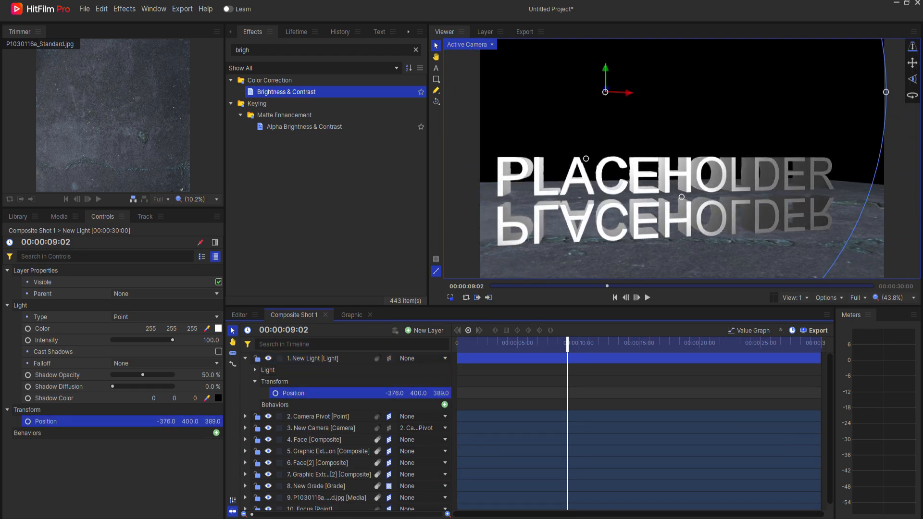
{"action": "left_click", "coordinate": [255, 370]}
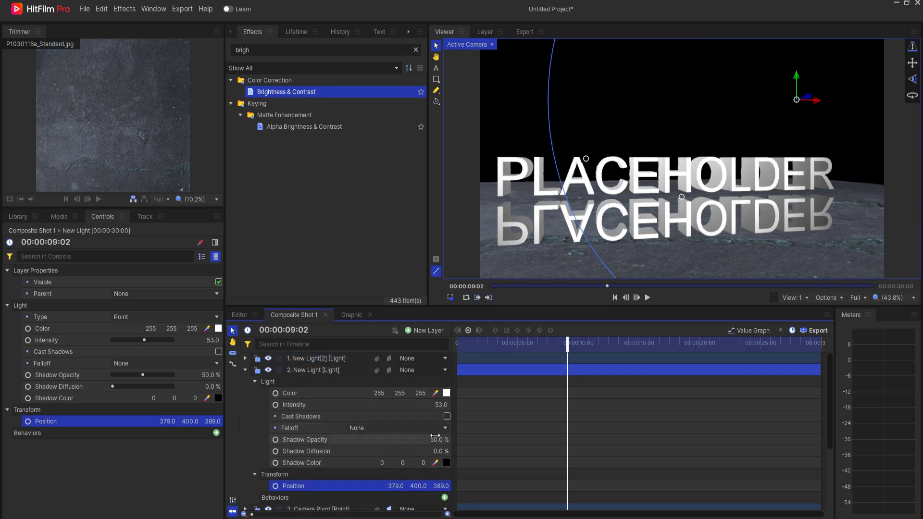
Set the duplicated second light to X 379 and intensity 24.
{"action": "left_click_drag", "start_coordinate": [145, 341], "coordinate": [126, 341]}
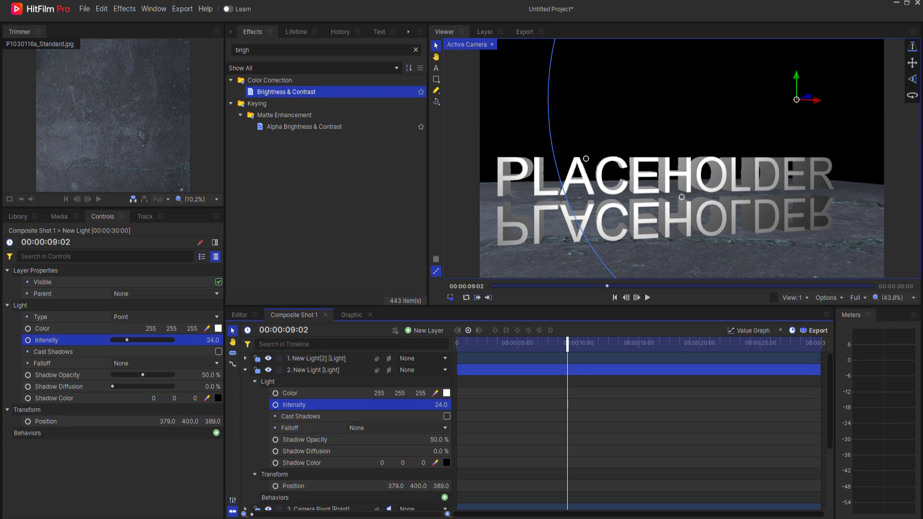
{"action": "left_click", "coordinate": [246, 369]}
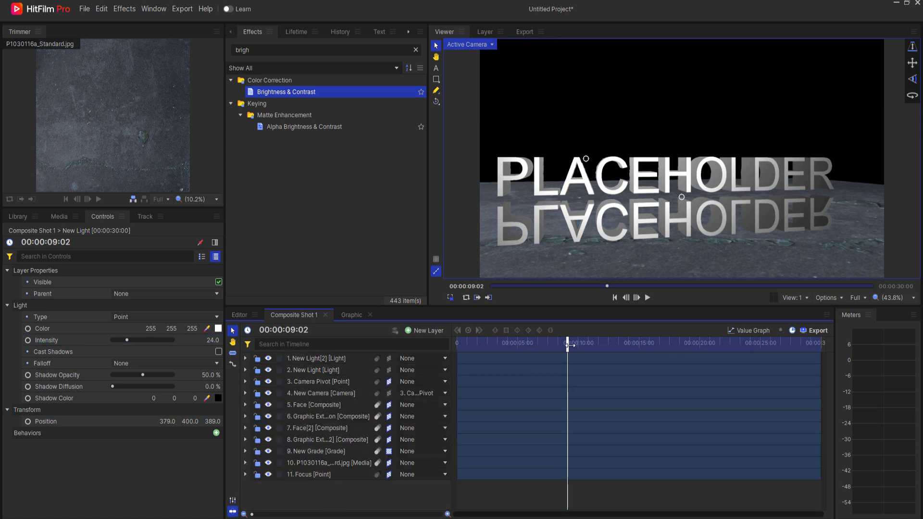
{"action": "left_click_drag", "start_coordinate": [569, 343], "coordinate": [532, 343]}
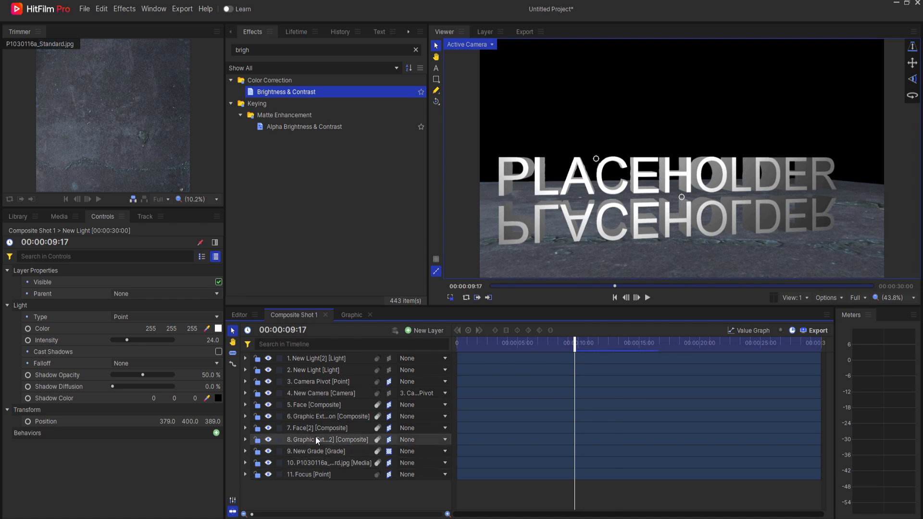
Set Graphic Extrusion[2]'s Transform Opacity to 30%.
{"action": "left_click", "coordinate": [319, 428]}
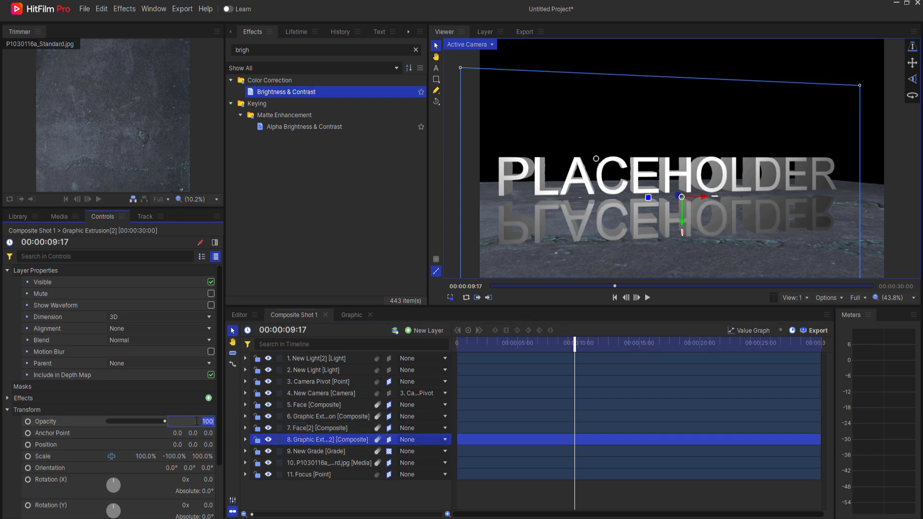
{"action": "left_click_drag", "start_coordinate": [158, 421], "coordinate": [124, 421]}
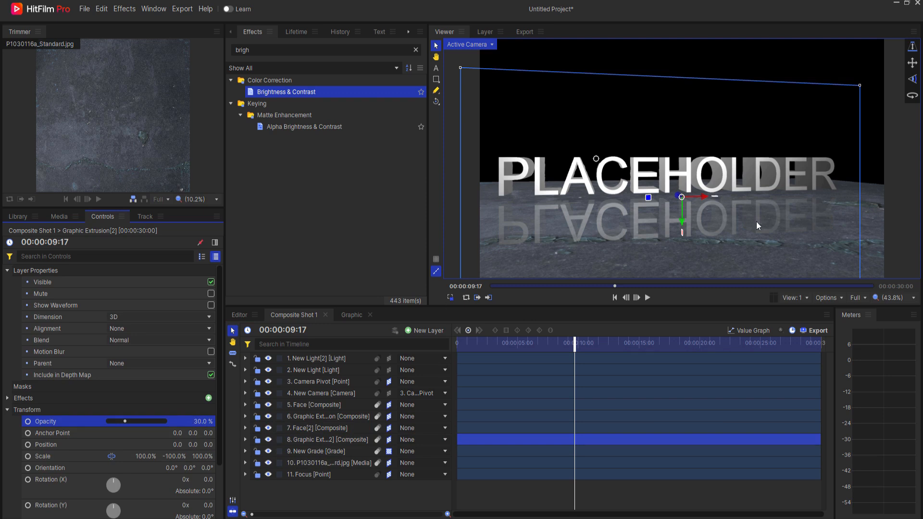
{"action": "mouse_move", "coordinate": [583, 238]}
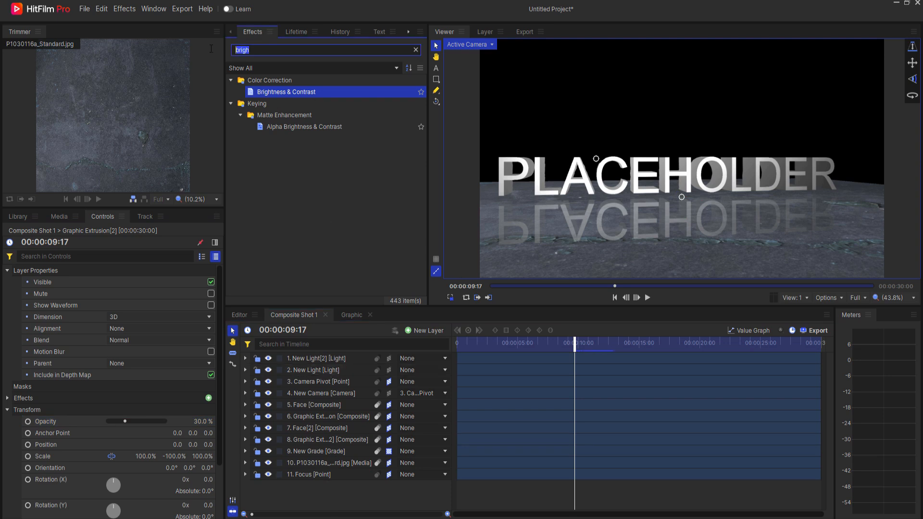
Apply Parallax to the floor image with depth 5, toggling it off and on to compare.
{"action": "type", "text": "para"}
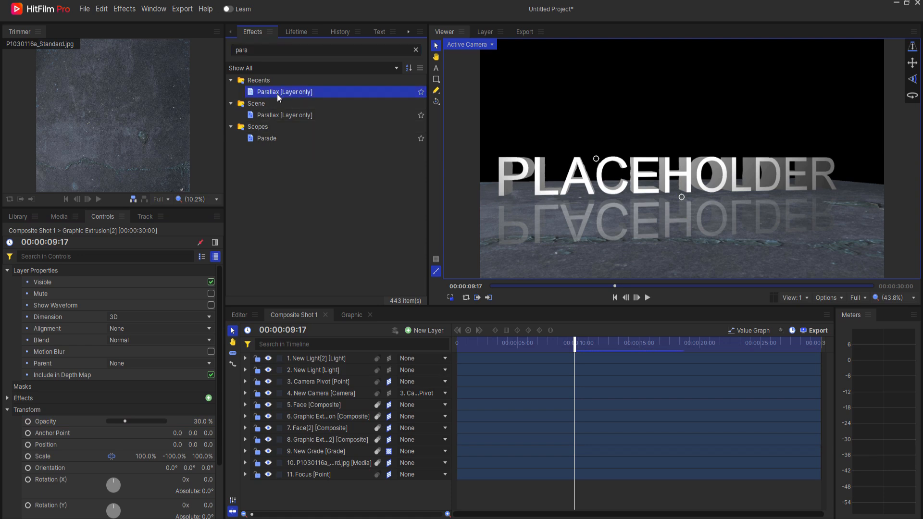
{"action": "double_click", "coordinate": [285, 92]}
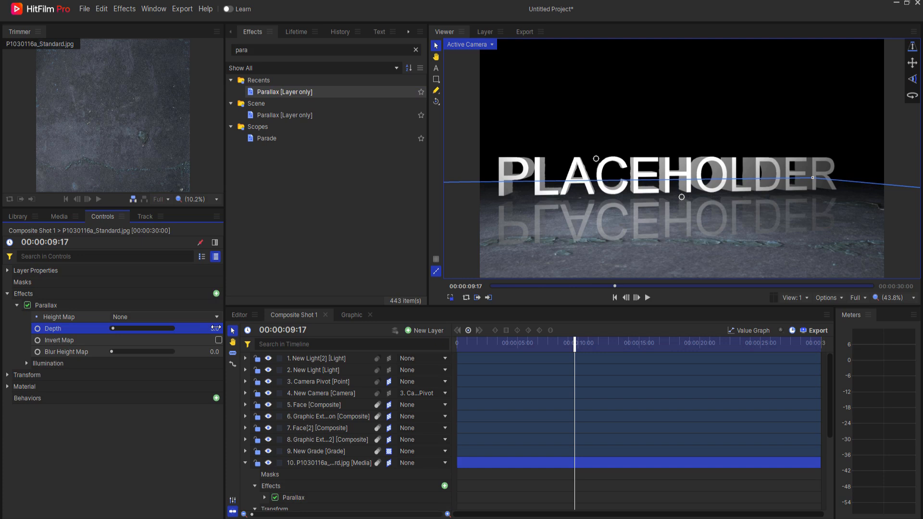
{"action": "left_click", "coordinate": [27, 305]}
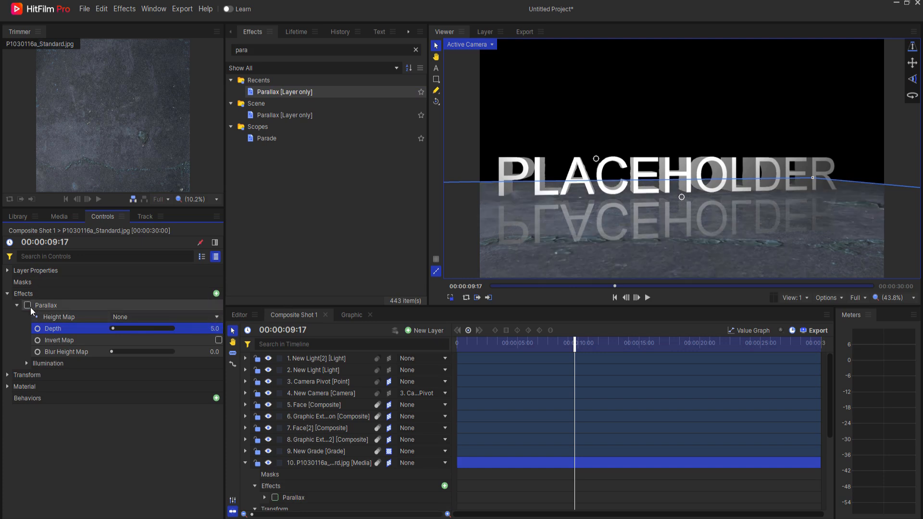
{"action": "left_click", "coordinate": [27, 305]}
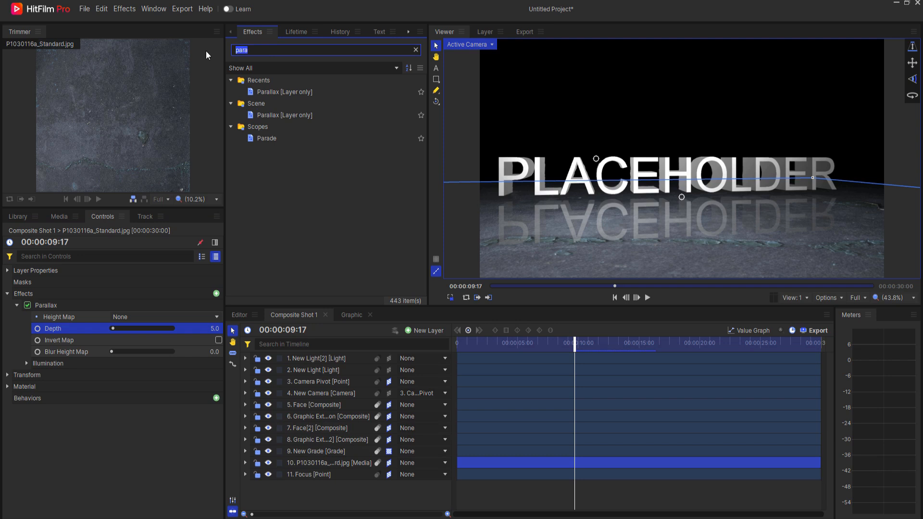
Apply Displacement [Layer only] to Face[2] and rename the New Grade layer to Displacement.
{"action": "type", "text": "displ"}
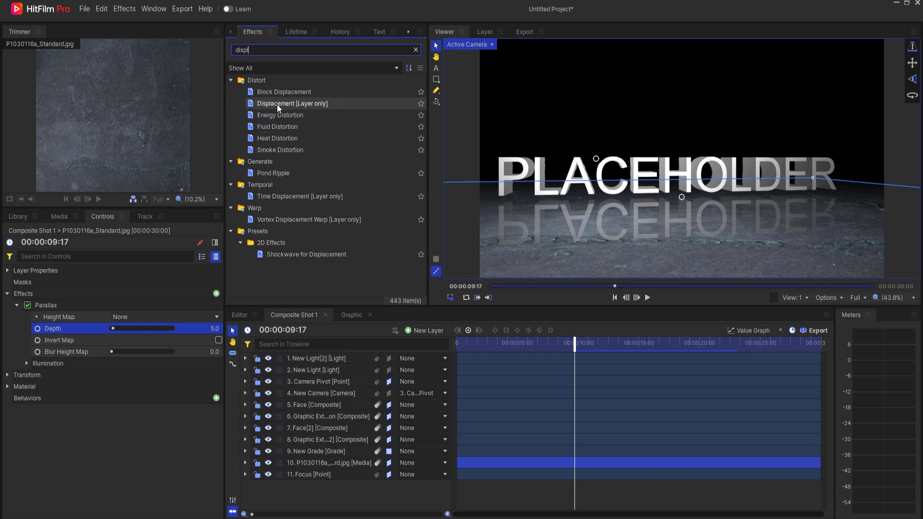
{"action": "left_click", "coordinate": [291, 103]}
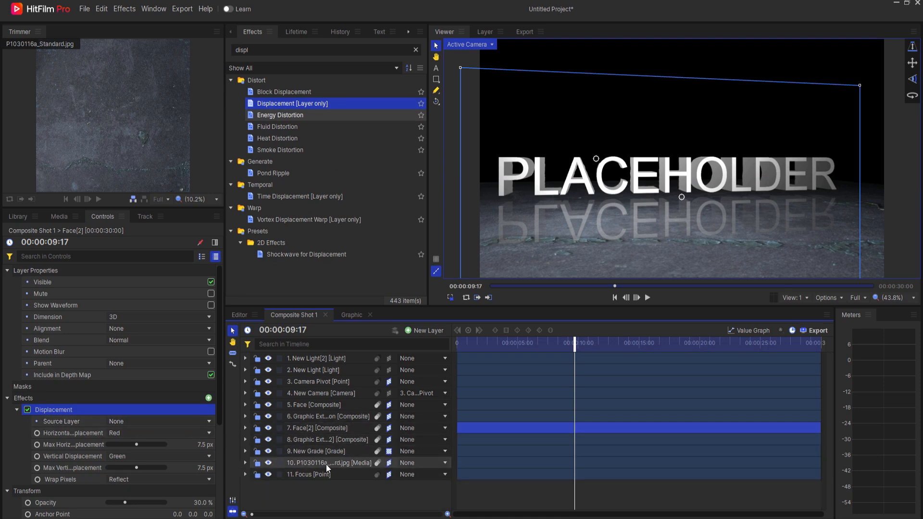
{"action": "left_click", "coordinate": [328, 463]}
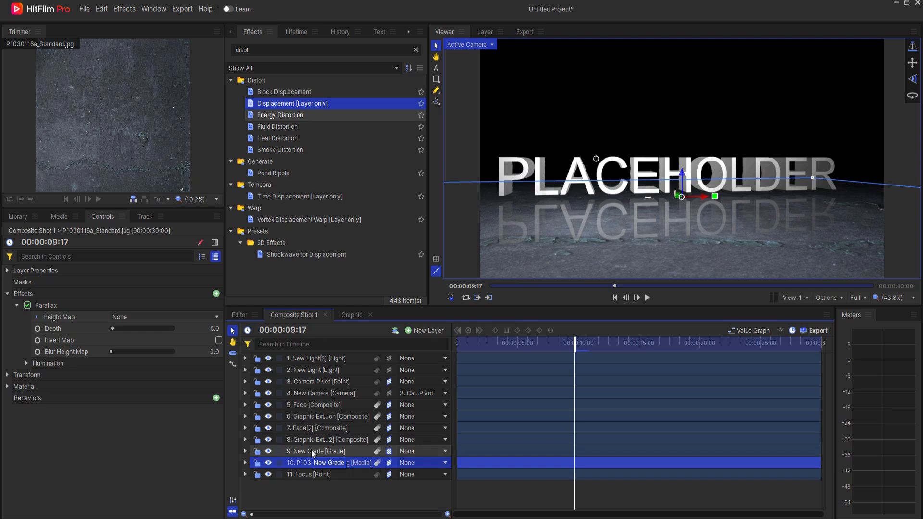
{"action": "left_click", "coordinate": [316, 451]}
{"action": "type", "text": "Displacement"}
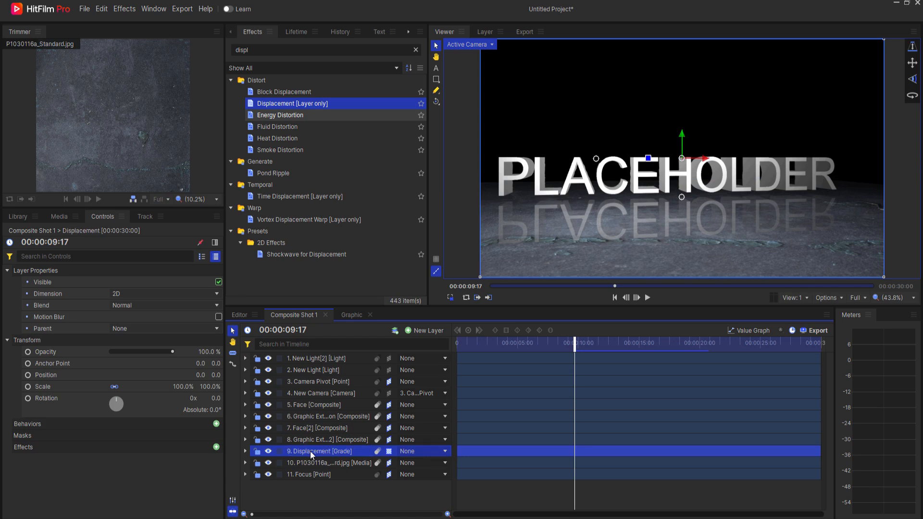
Set Face[2]'s Displacement source to the Displacement layer, Luminance channels, 100 px maximums.
{"action": "left_click", "coordinate": [314, 428]}
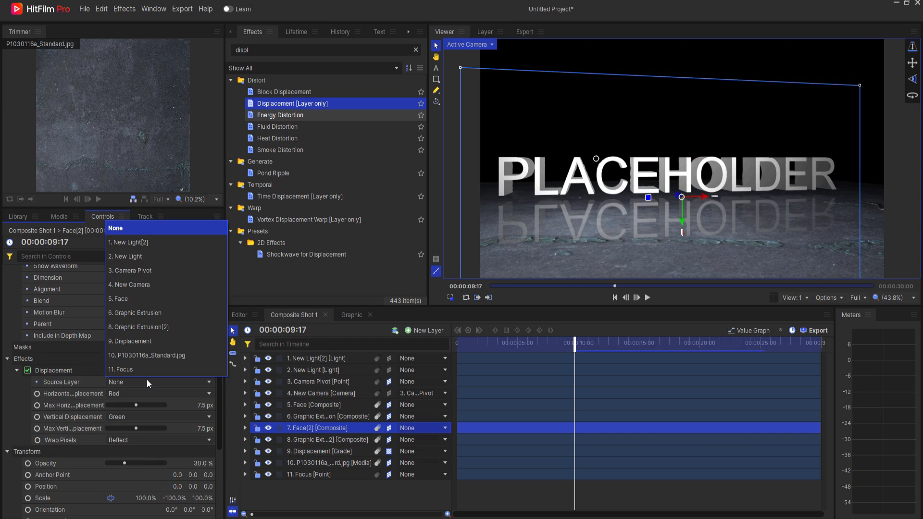
{"action": "left_click", "coordinate": [131, 341]}
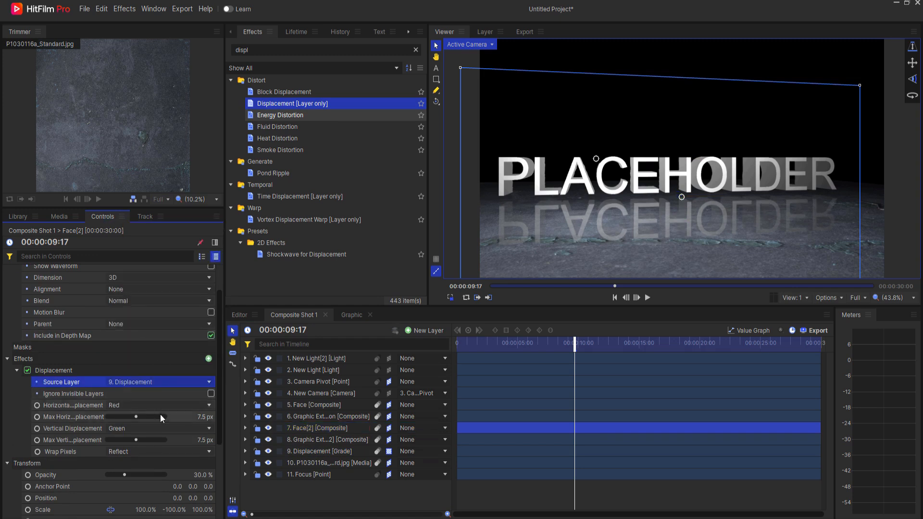
{"action": "left_click", "coordinate": [159, 405]}
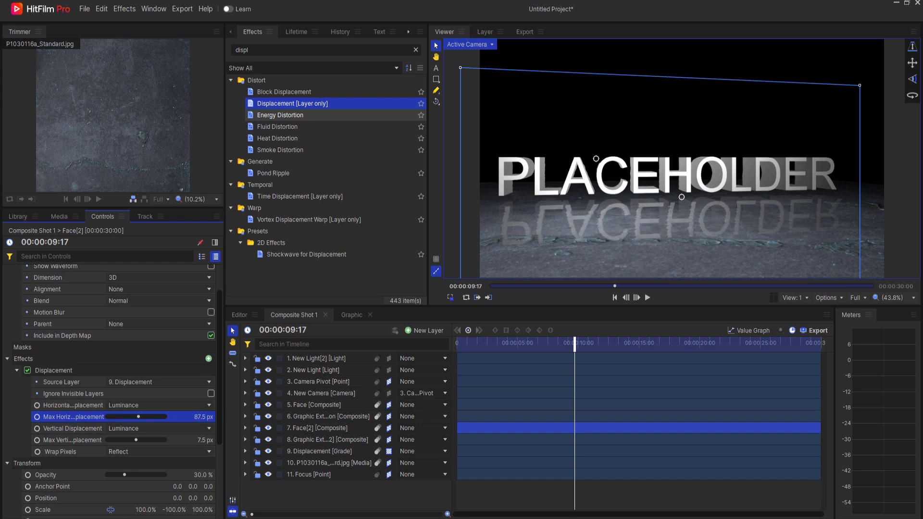
{"action": "left_click_drag", "start_coordinate": [140, 417], "coordinate": [168, 417]}
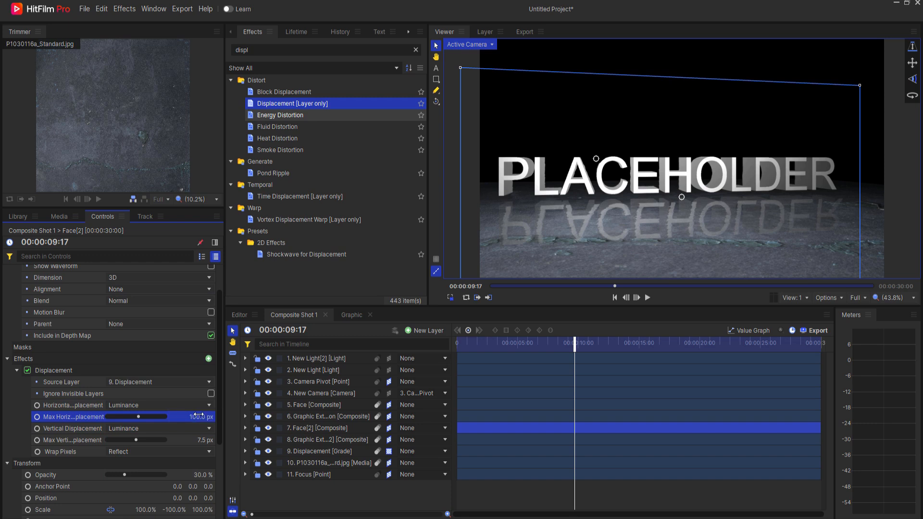
{"action": "left_click_drag", "start_coordinate": [123, 441], "coordinate": [171, 440]}
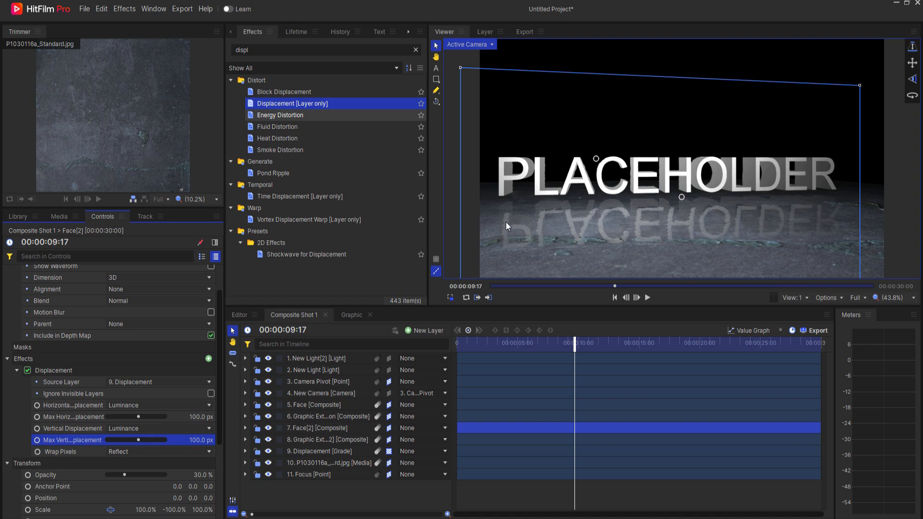
{"action": "mouse_move", "coordinate": [614, 242]}
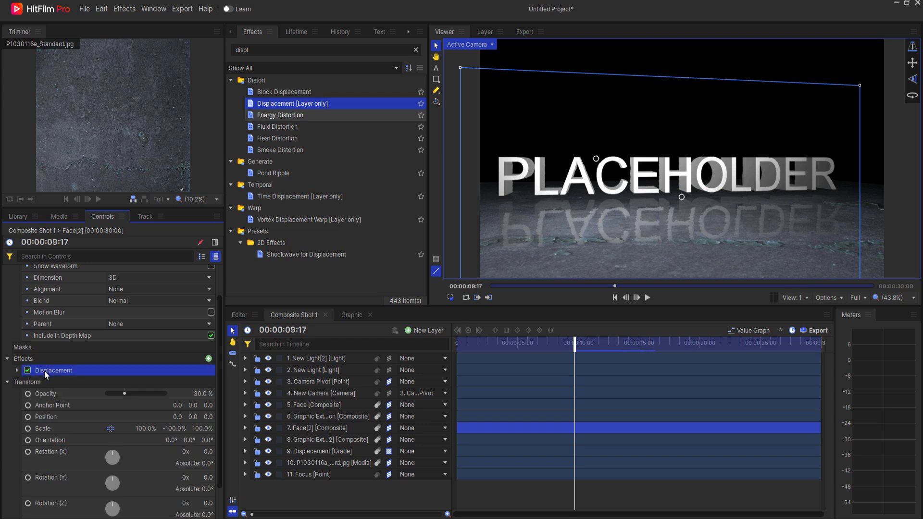
Duplicate Face[2]'s Displacement effect with -100 px horizontal and vertical maximums.
{"action": "left_click", "coordinate": [17, 370]}
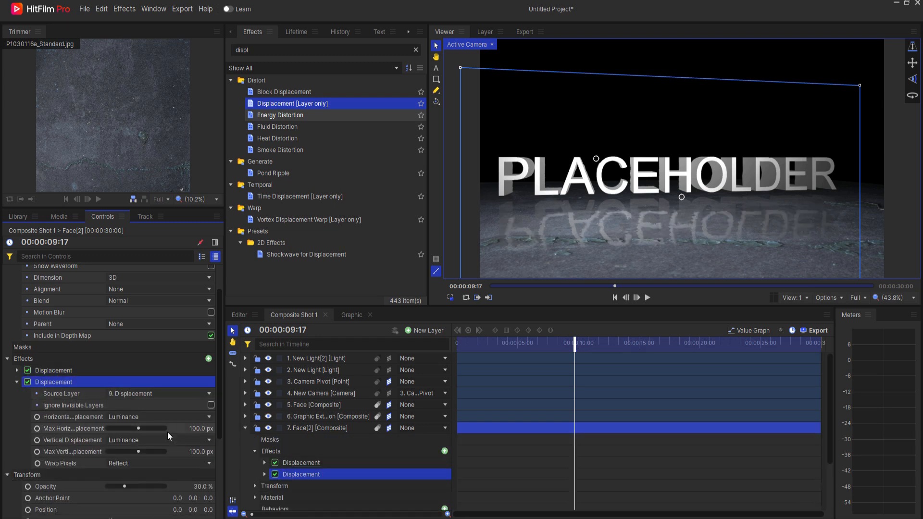
{"action": "left_click", "coordinate": [200, 428]}
{"action": "type", "text": "-100"}
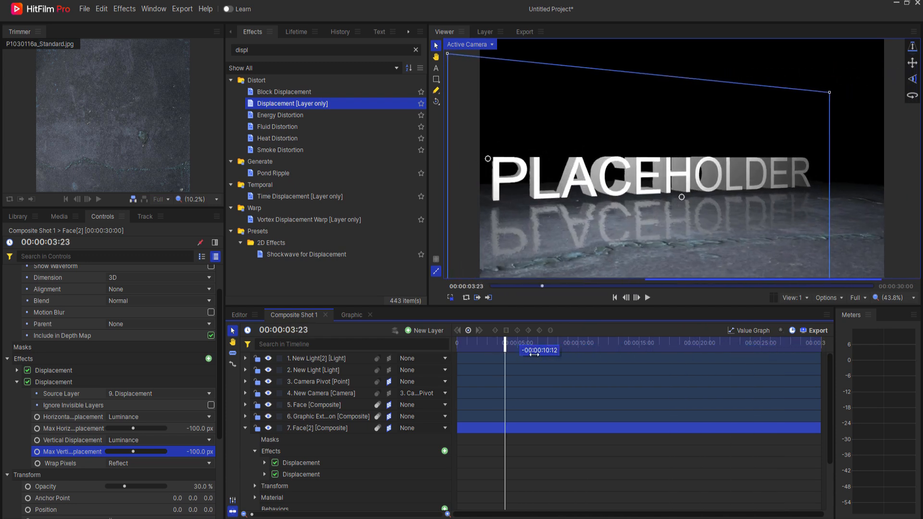
{"action": "left_click_drag", "start_coordinate": [504, 344], "coordinate": [607, 344]}
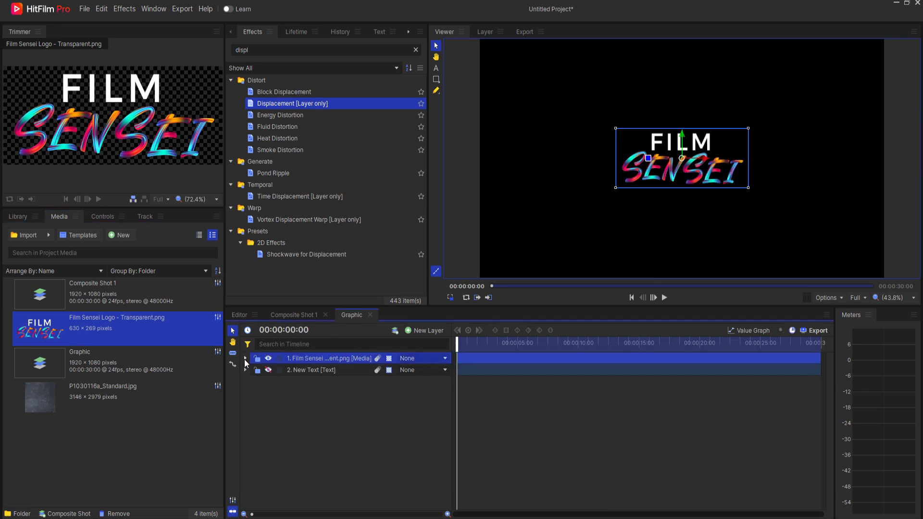
Scale the Film Sensei logo to 206% with anchor point Y -131, then view Composite Shot 1.
{"action": "left_click", "coordinate": [245, 358]}
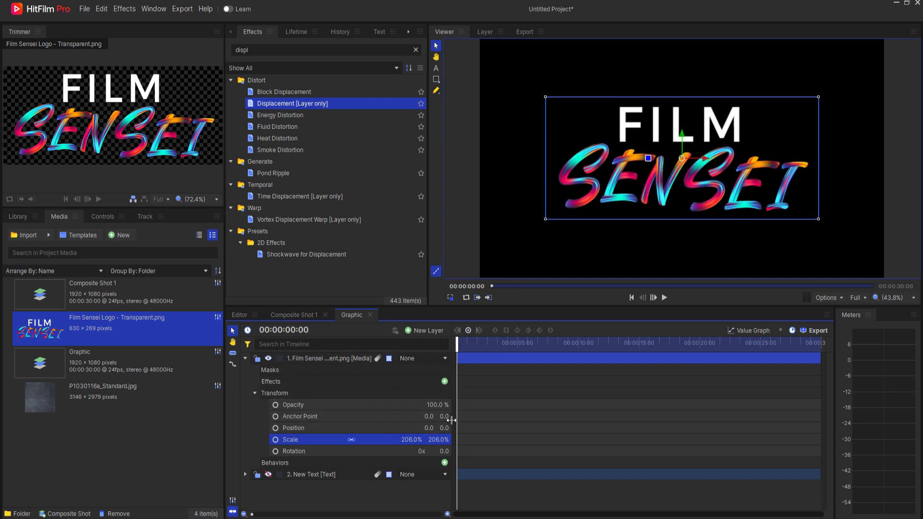
{"action": "left_click_drag", "start_coordinate": [446, 416], "coordinate": [454, 416]}
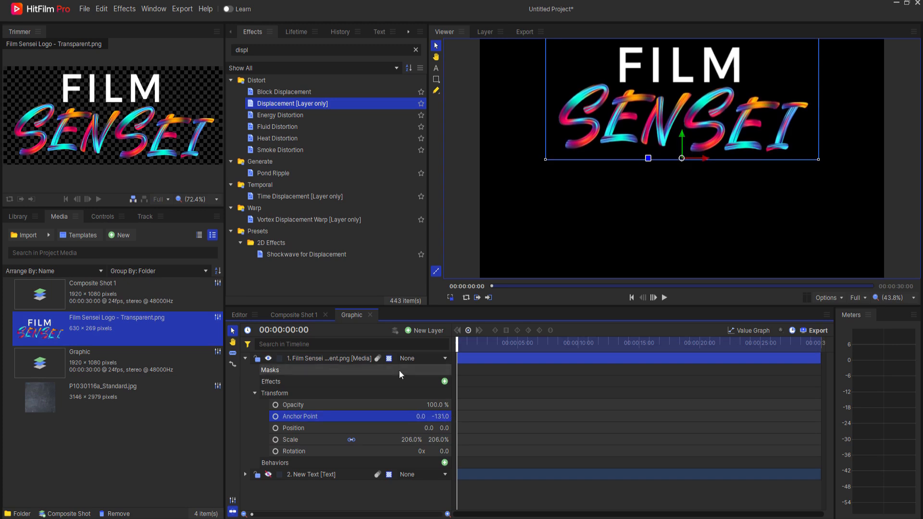
{"action": "left_click", "coordinate": [293, 315]}
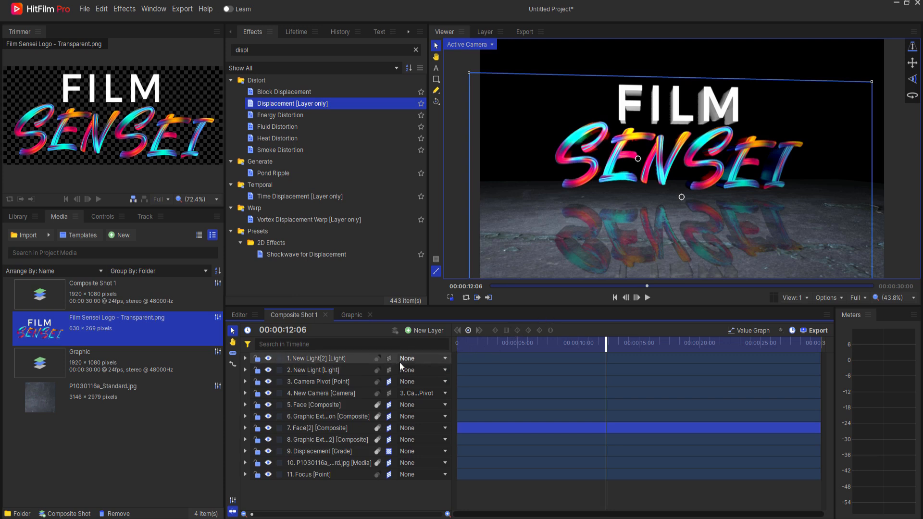
In the Graphic composite, set the logo layer's Anchor Point Y to -120.
{"action": "left_click", "coordinate": [351, 315]}
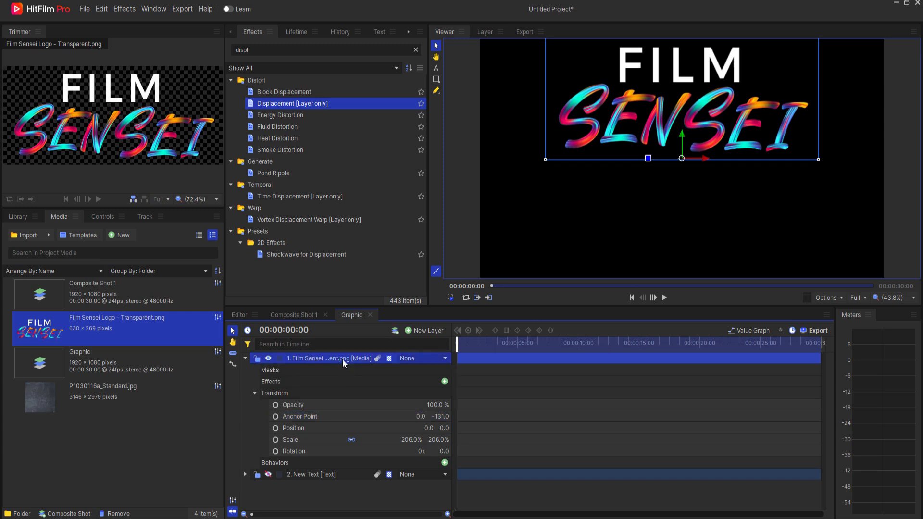
{"action": "left_click", "coordinate": [101, 217]}
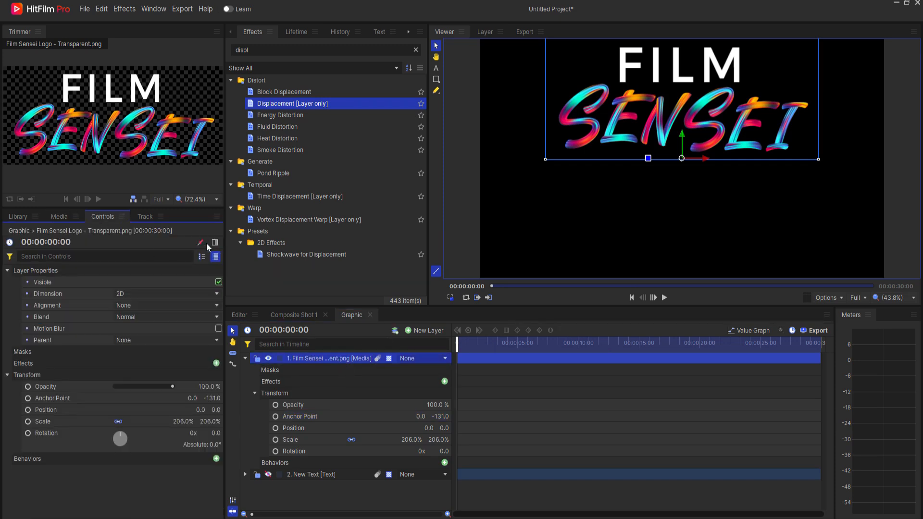
{"action": "left_click", "coordinate": [294, 315]}
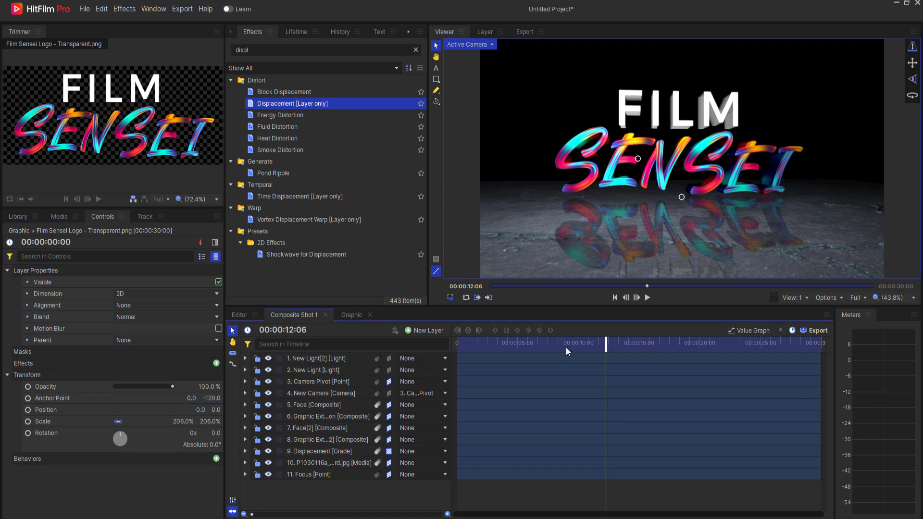
Scrub Composite Shot 1 to preview the extruded logo, then return to Graphic.
{"action": "left_click_drag", "start_coordinate": [607, 343], "coordinate": [666, 343]}
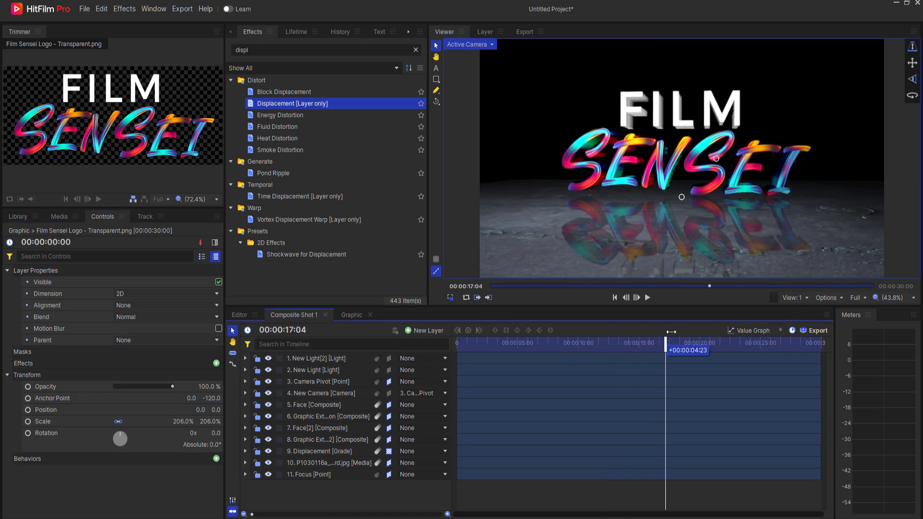
{"action": "left_click_drag", "start_coordinate": [666, 336], "coordinate": [530, 336]}
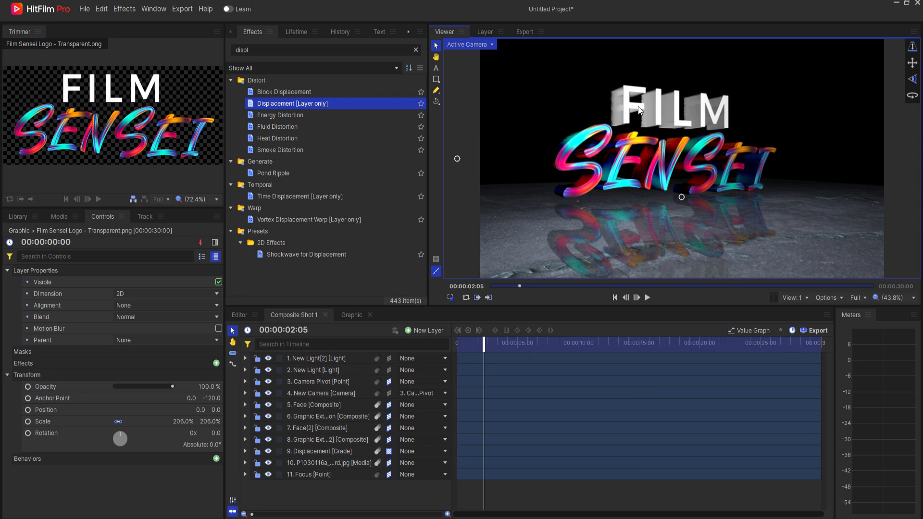
{"action": "left_click", "coordinate": [352, 315]}
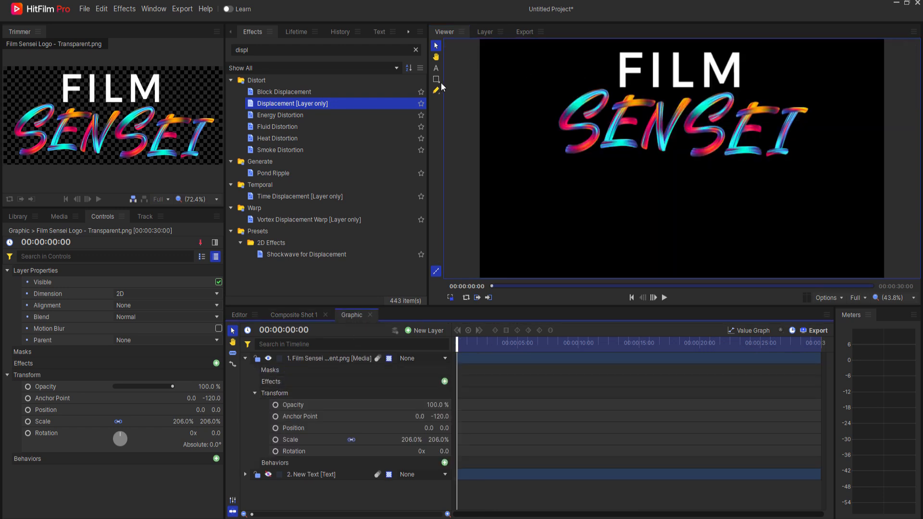
Draw a freehand mask around SENSEI to hide FILM, then play Composite Shot 1.
{"action": "left_click", "coordinate": [436, 90]}
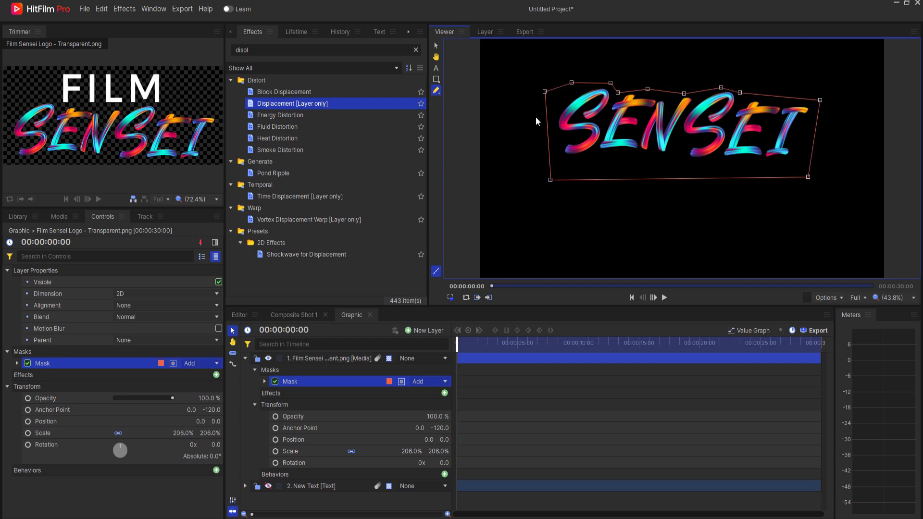
{"action": "left_click", "coordinate": [293, 314]}
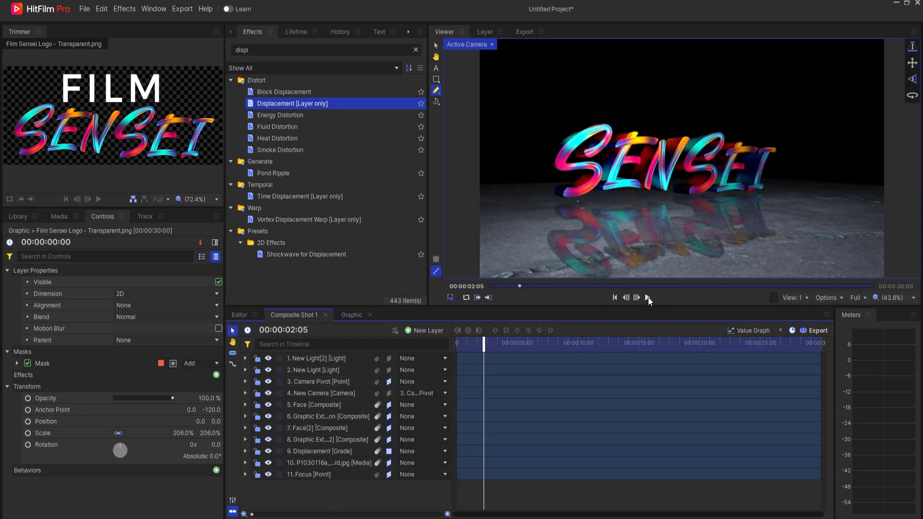
{"action": "left_click", "coordinate": [647, 297]}
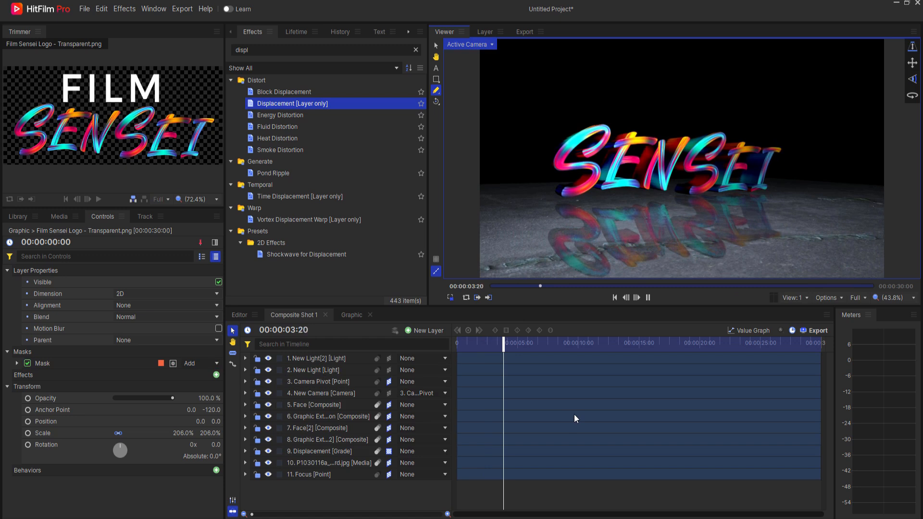